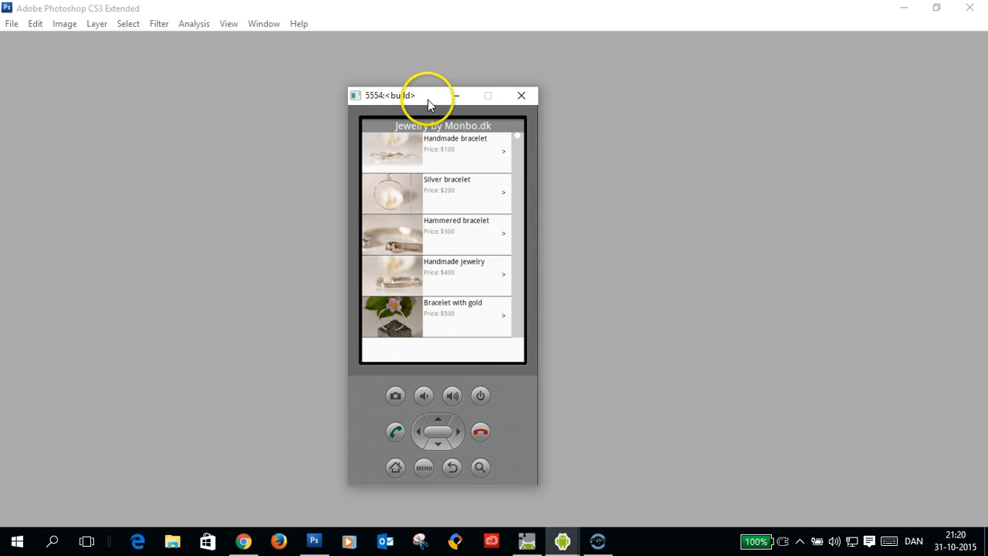
Reset the emulator's jewelry list to its first entries and switch to the App Inventor project
left_click_drag(429, 95, 457, 77)
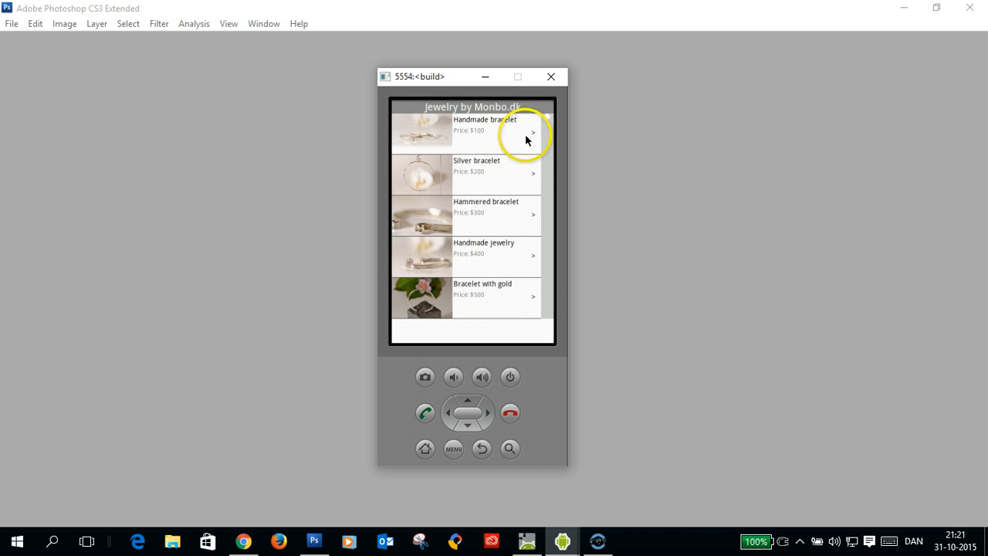
mouse_move(454, 130)
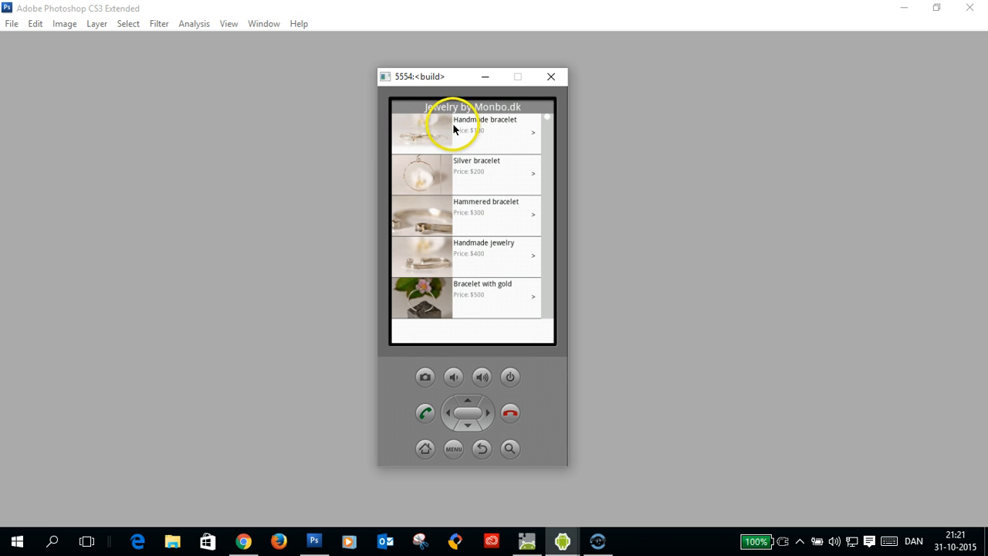
mouse_move(506, 123)
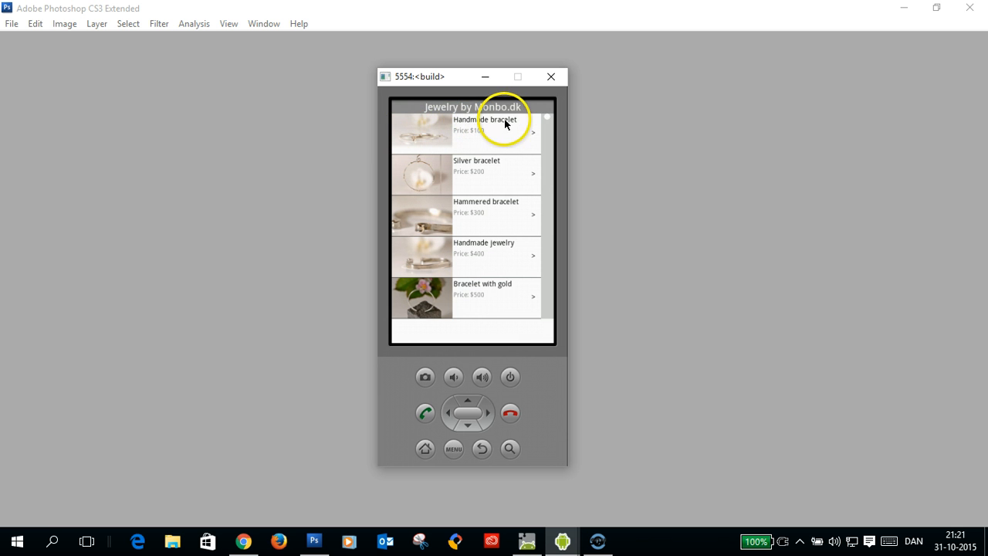
mouse_move(500, 136)
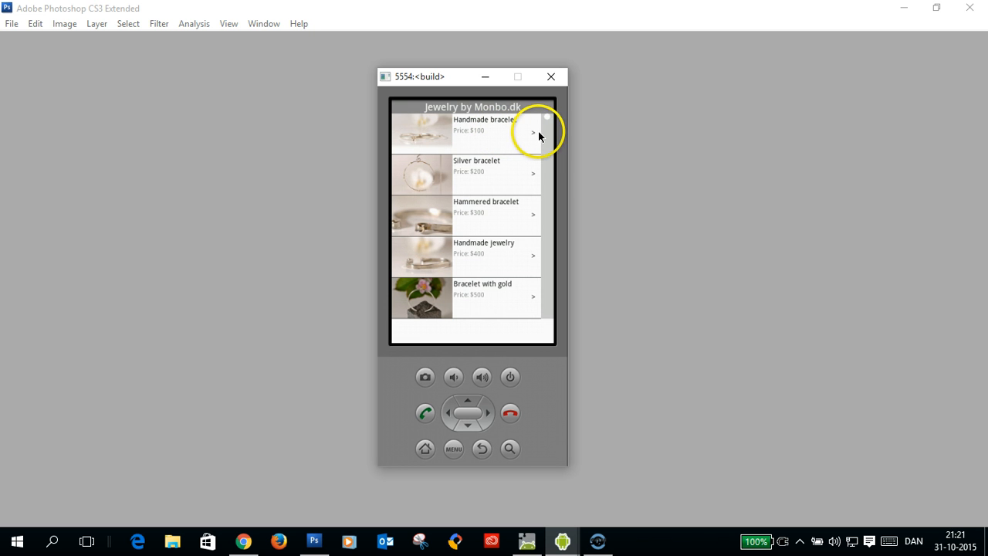
mouse_move(559, 173)
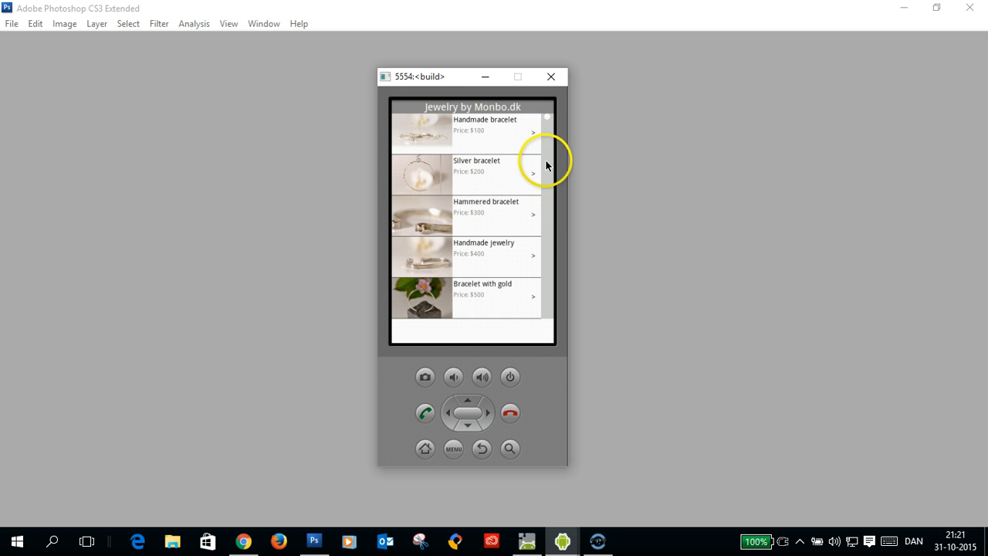
mouse_move(539, 270)
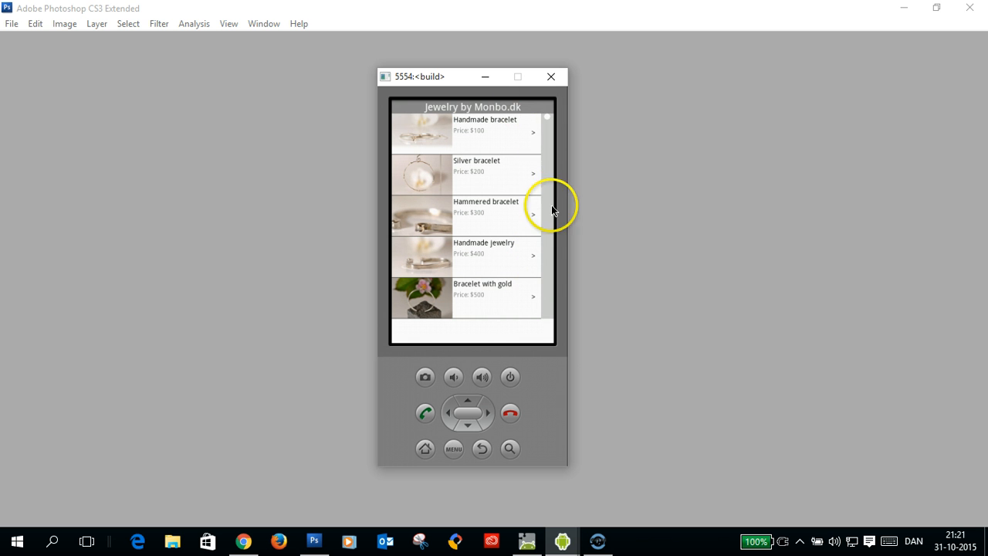
mouse_move(544, 207)
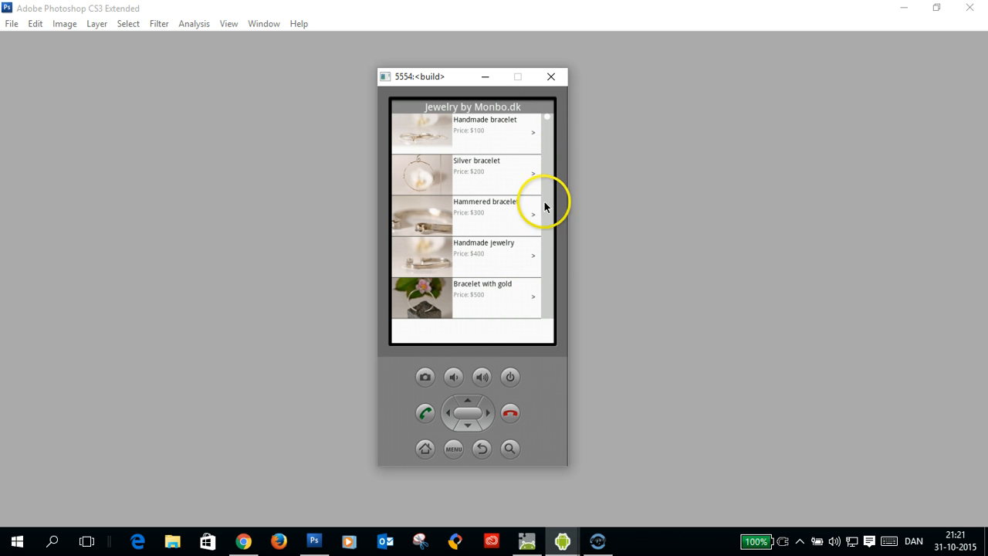
mouse_move(552, 262)
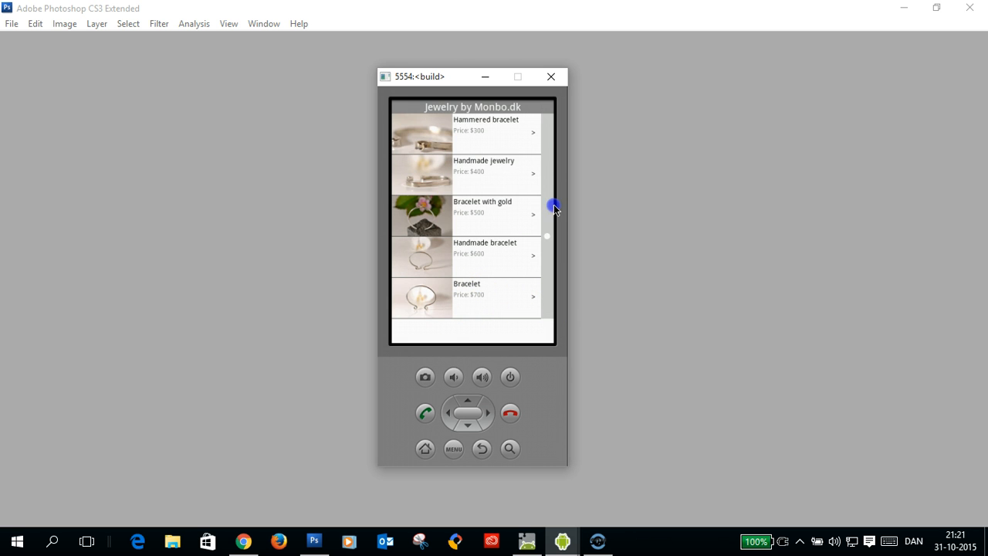
left_click(547, 108)
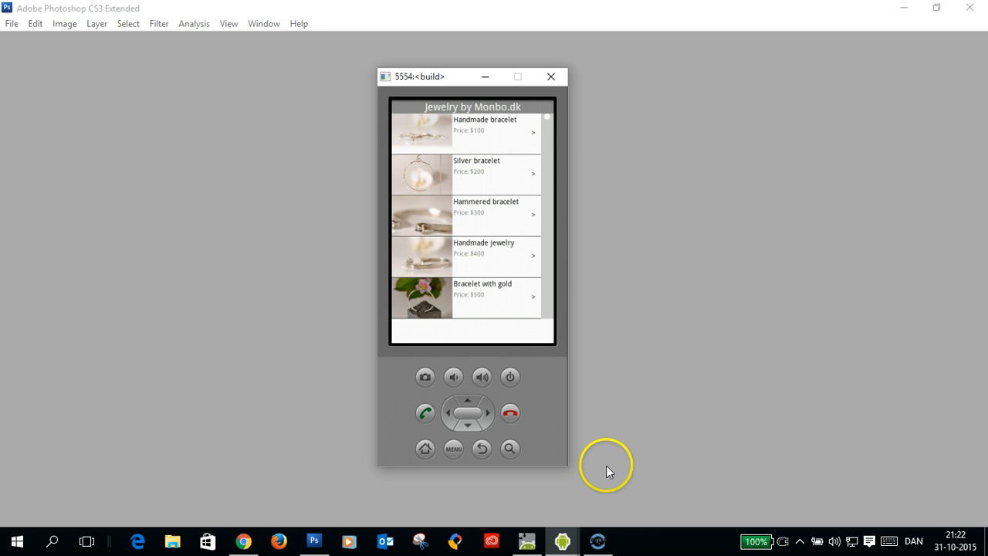
mouse_move(246, 540)
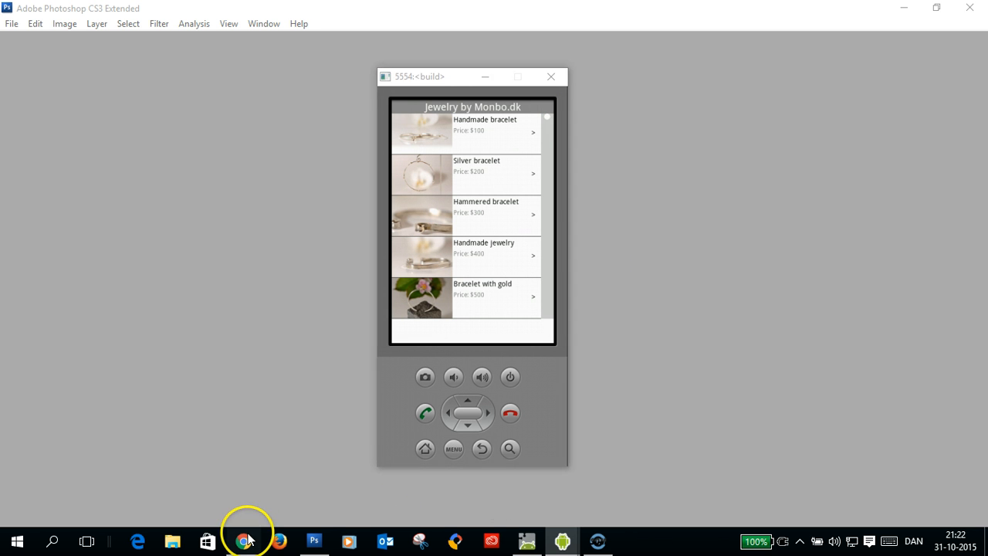
left_click(243, 541)
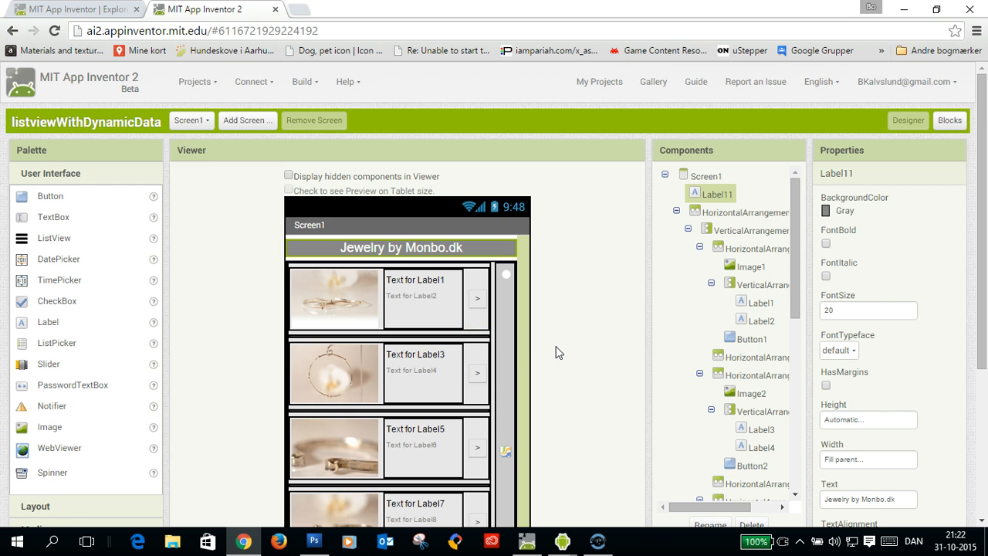
Inspect the first item row's arrangement and Screen1's own properties in the Designer
scroll("down", 3)
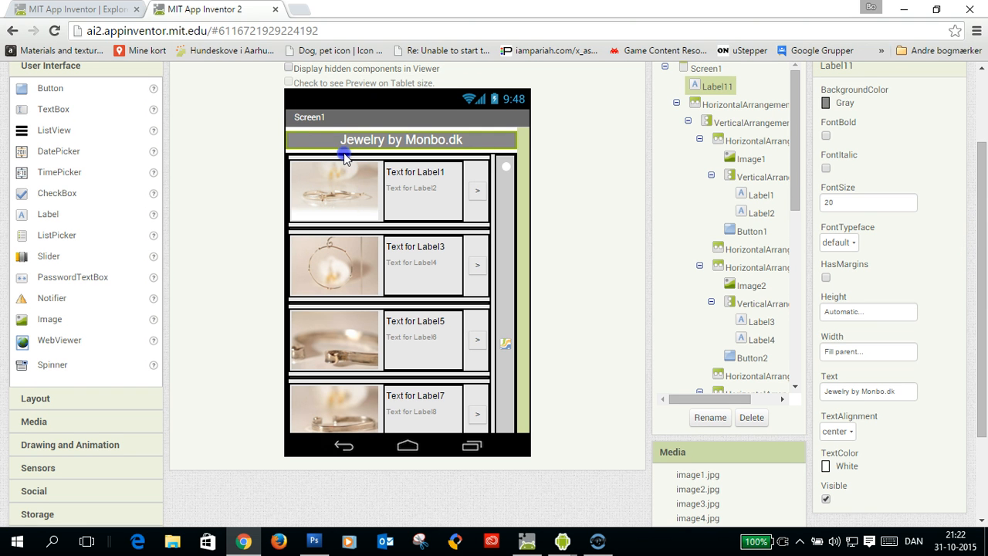
left_click(744, 105)
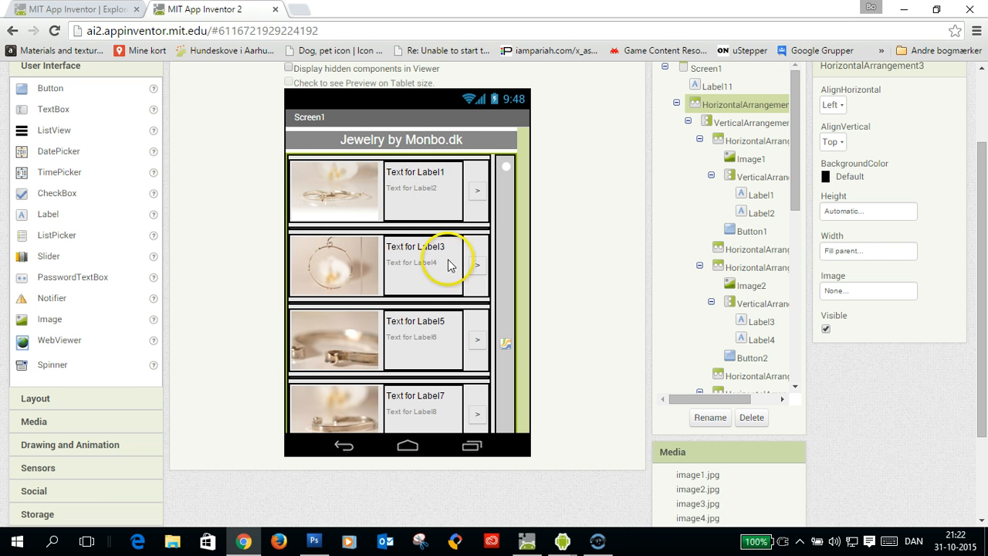
mouse_move(331, 117)
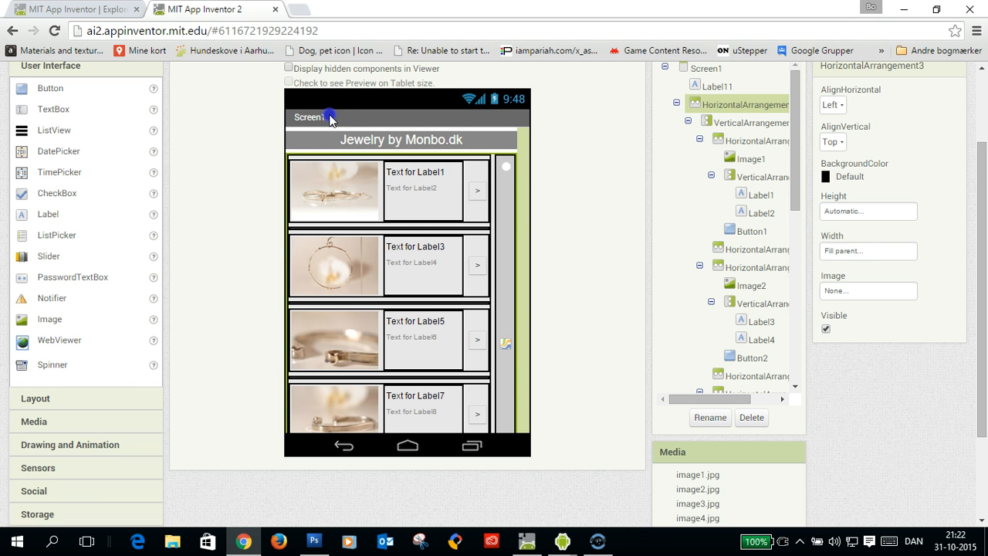
left_click(707, 68)
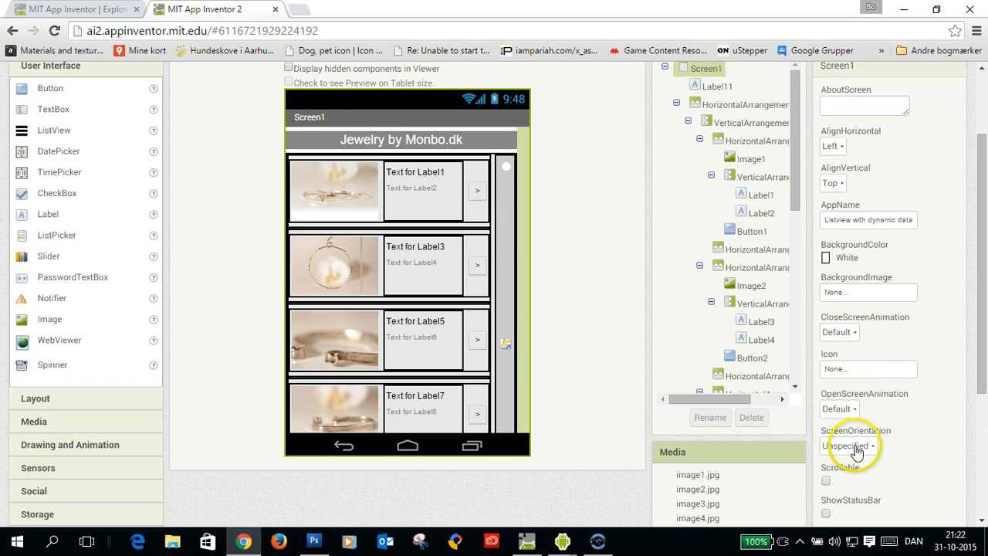
left_click(826, 480)
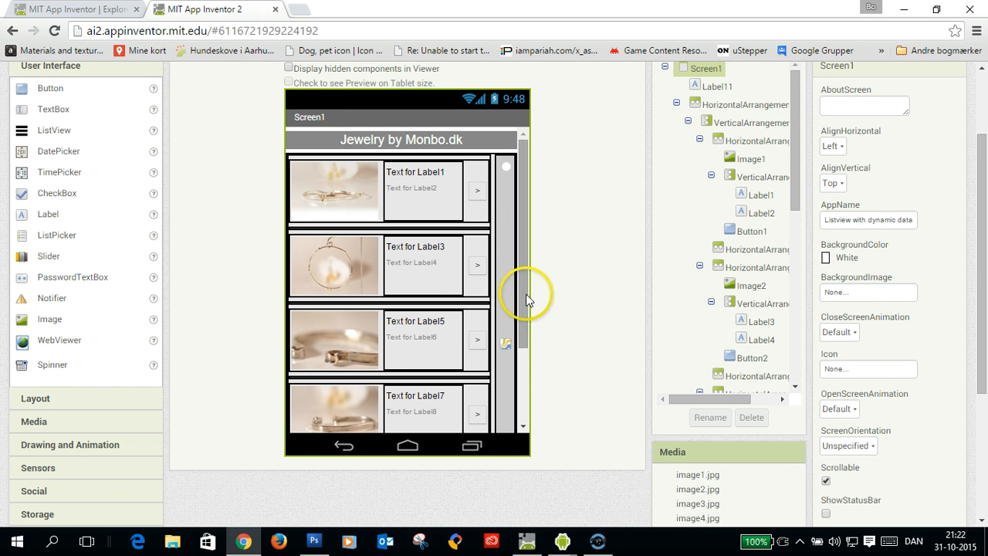
scroll("down", 3)
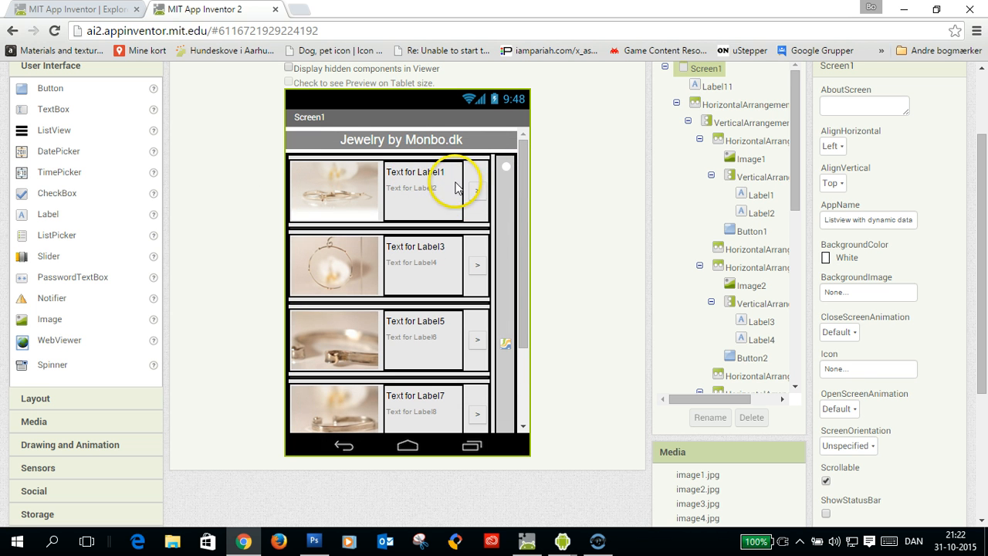
mouse_move(378, 208)
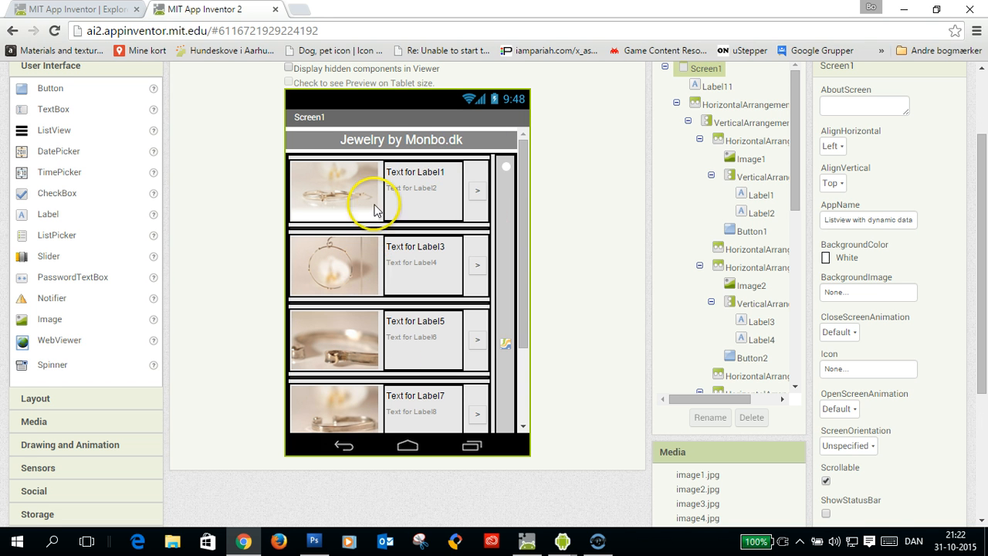
mouse_move(493, 157)
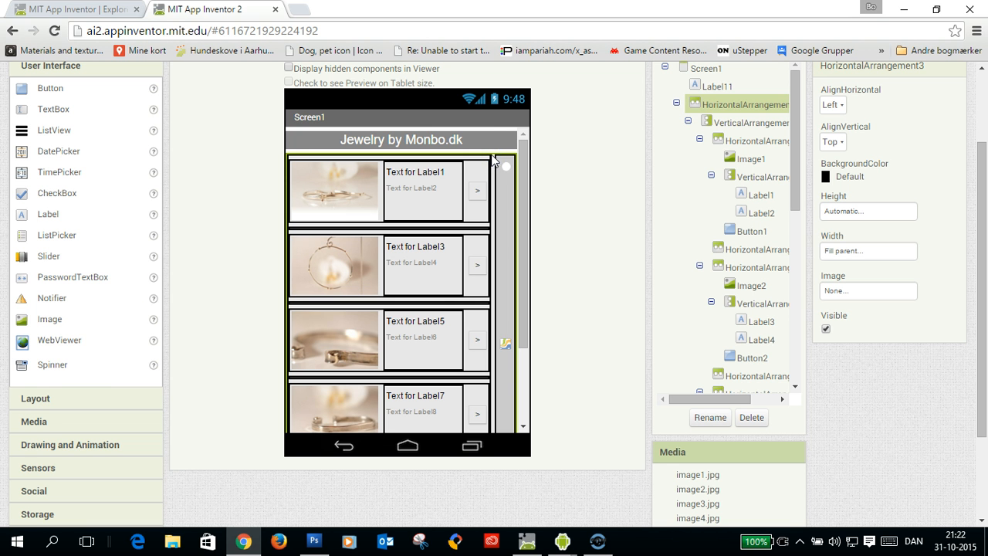
left_click(754, 122)
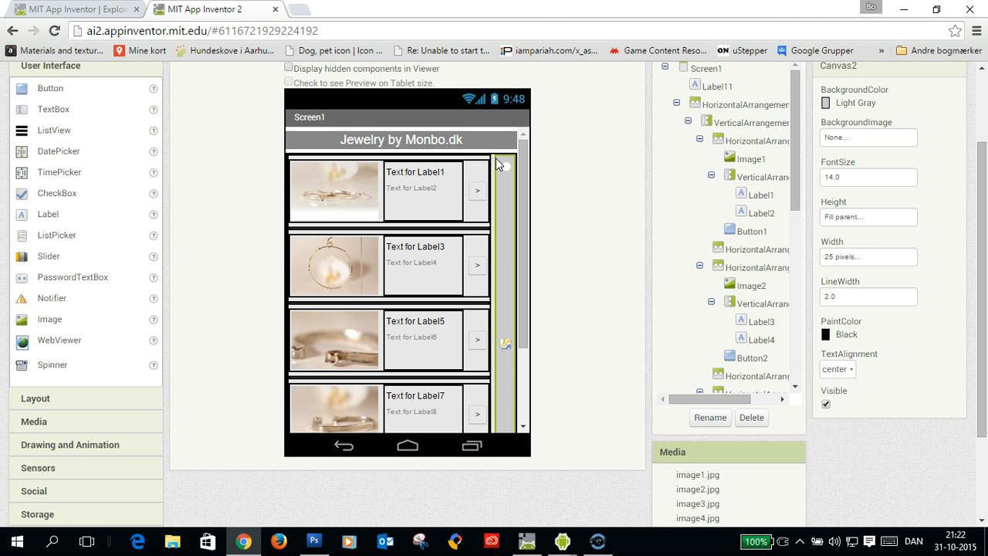
mouse_move(497, 157)
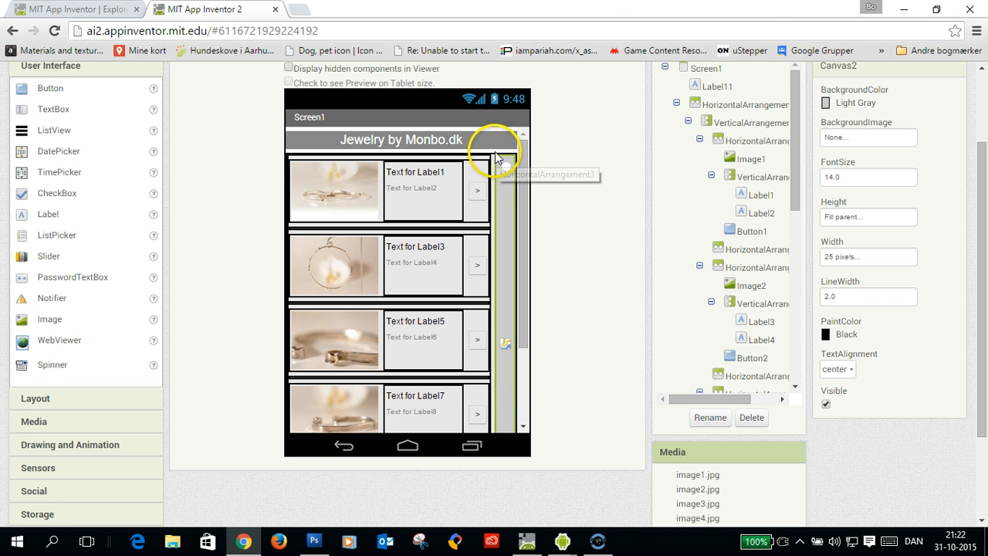
left_click(704, 68)
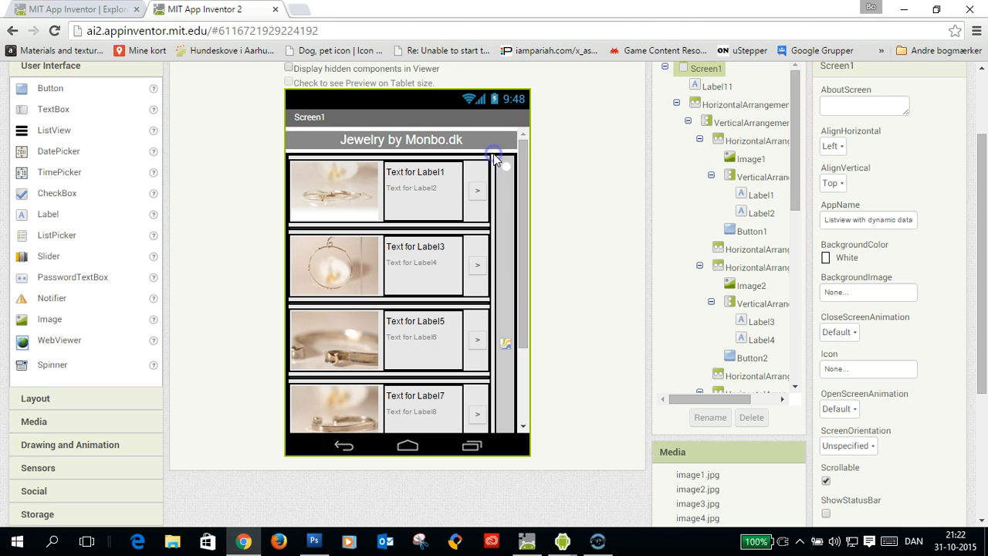
left_click(749, 105)
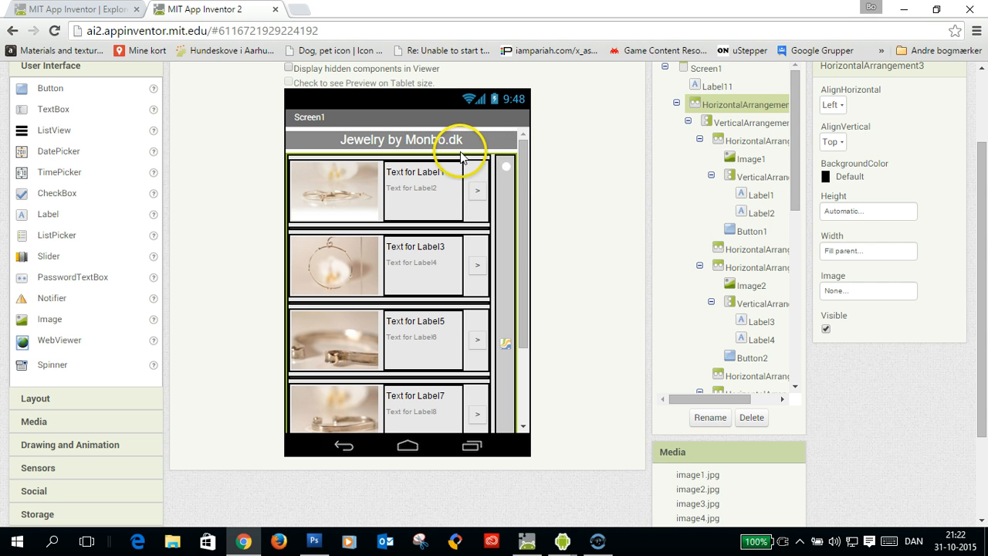
mouse_move(482, 203)
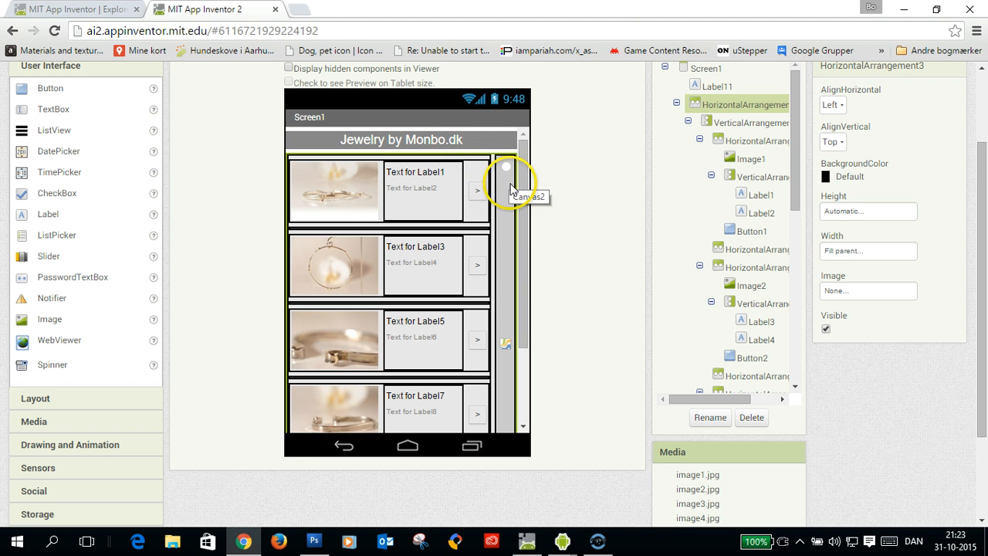
mouse_move(466, 167)
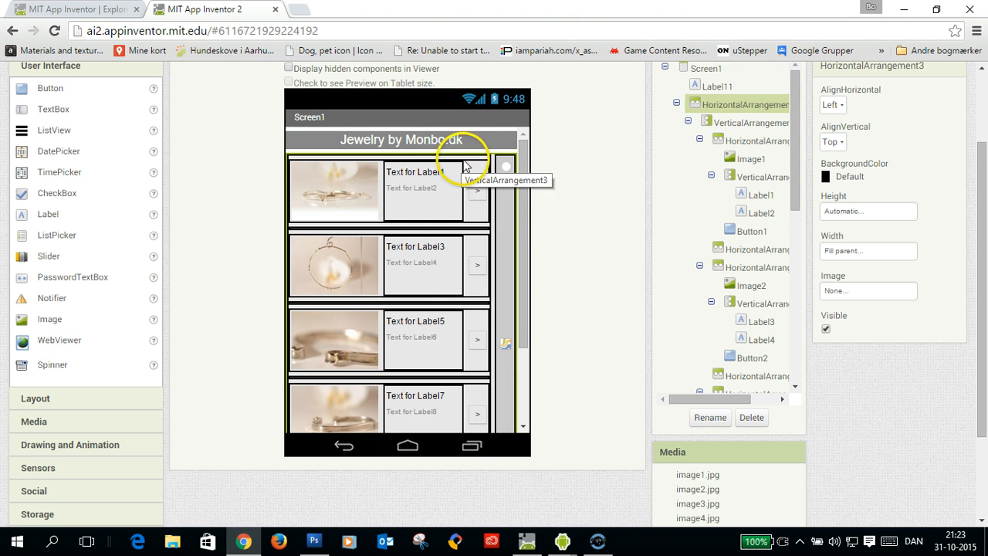
mouse_move(454, 268)
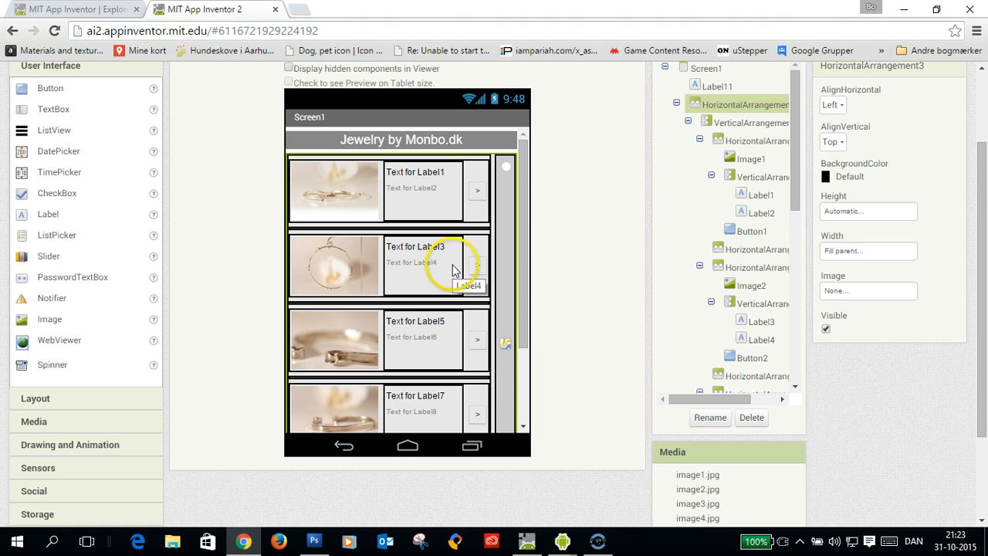
scroll("down", 3)
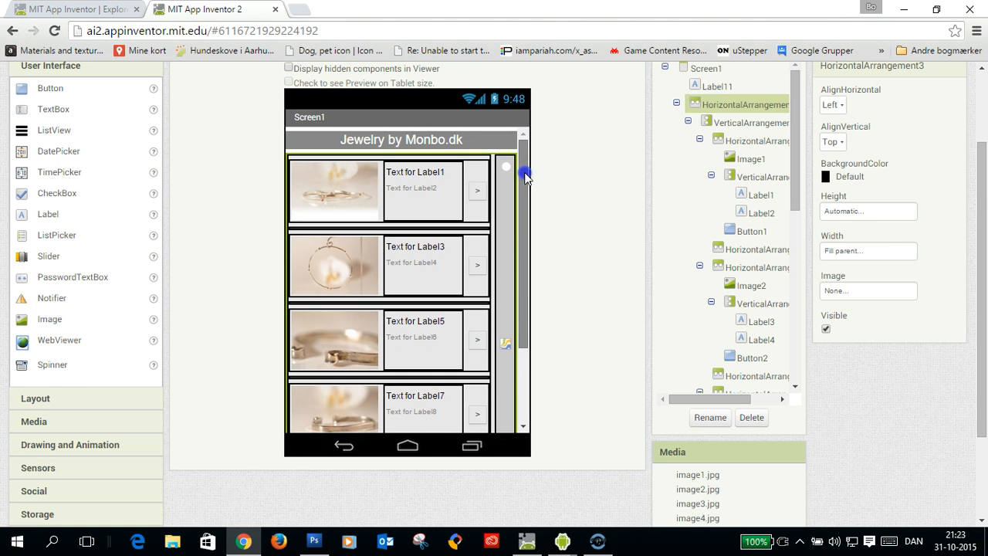
left_click(506, 188)
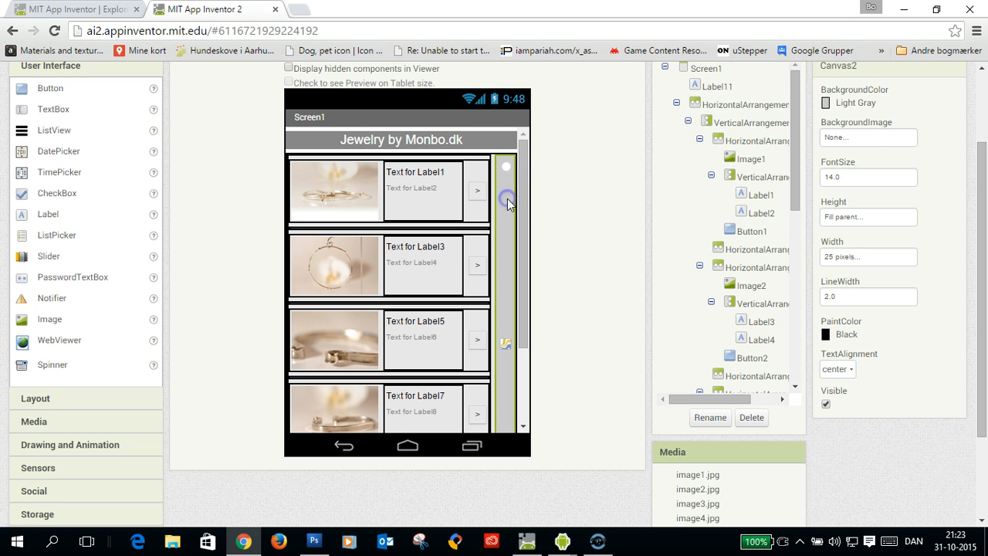
left_click(505, 167)
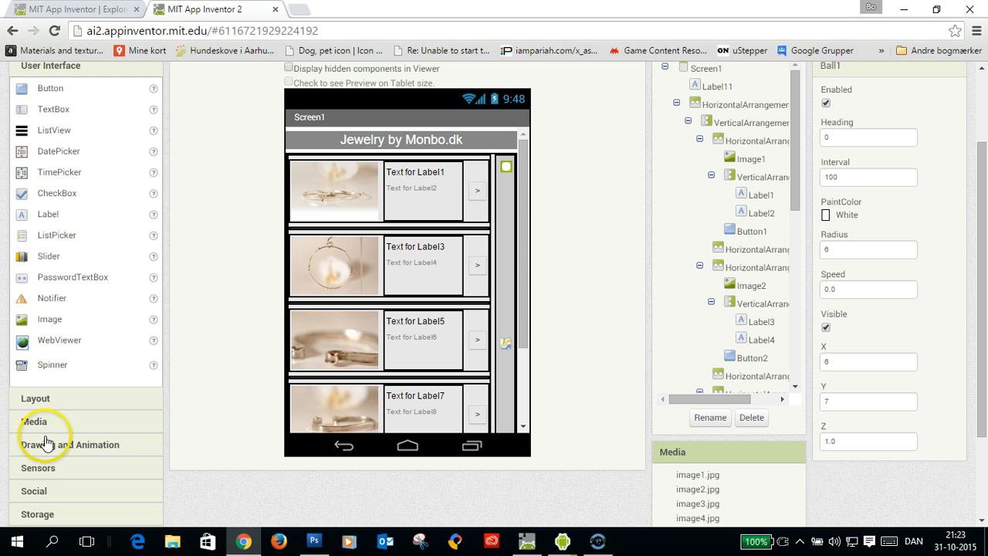
left_click(69, 444)
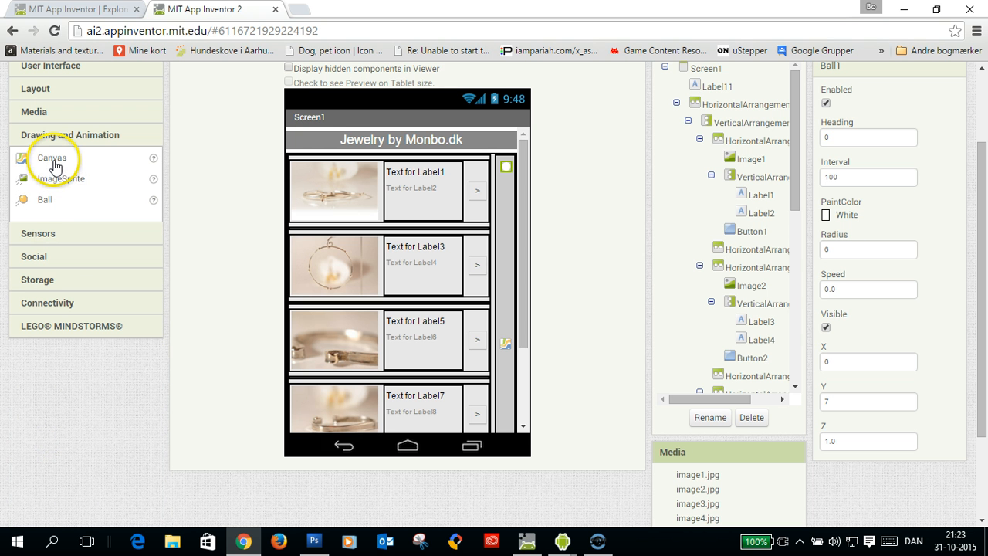
mouse_move(40, 209)
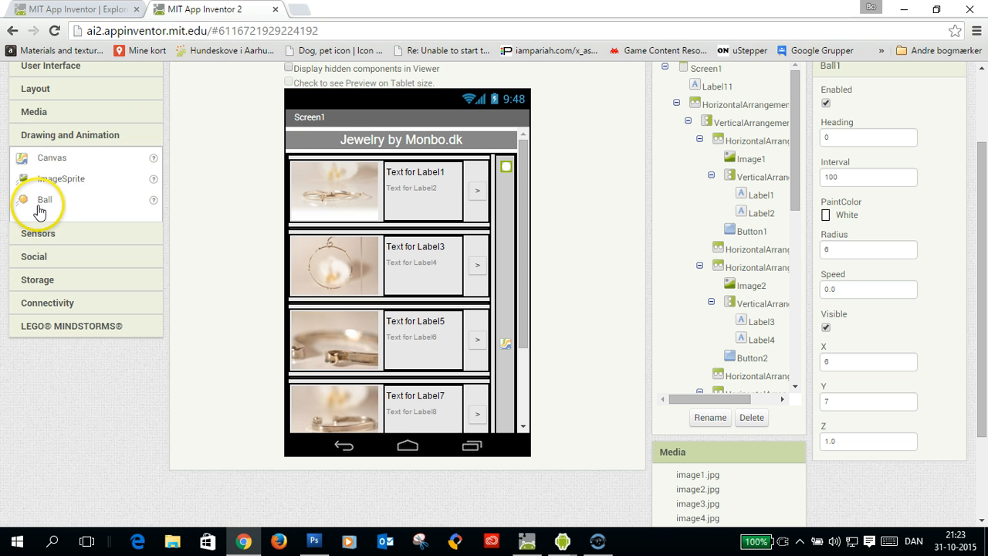
mouse_move(485, 213)
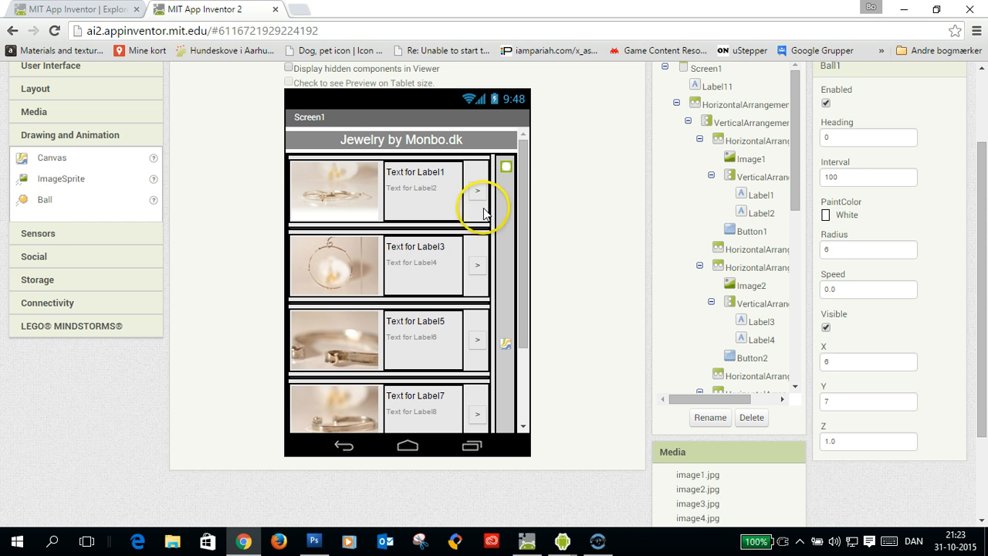
mouse_move(835, 209)
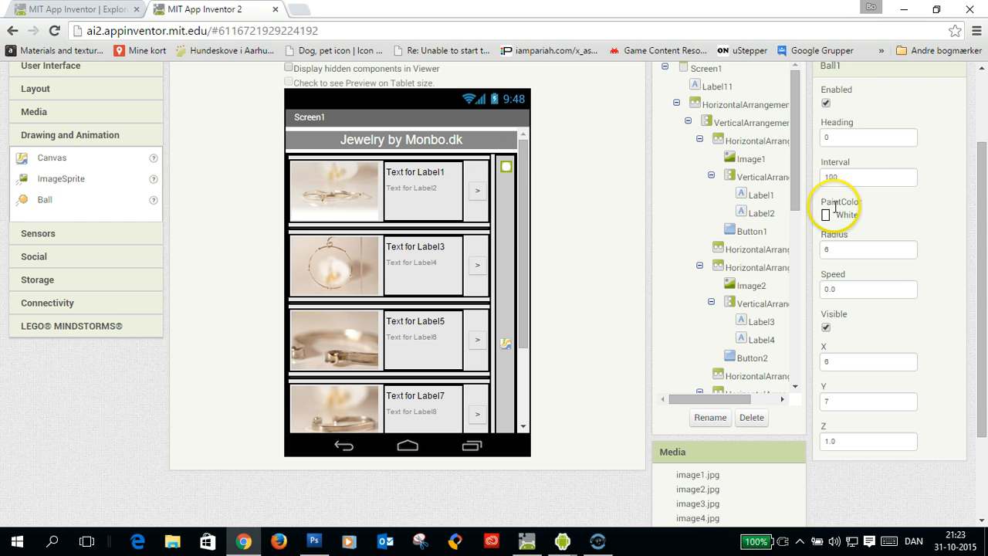
mouse_move(836, 223)
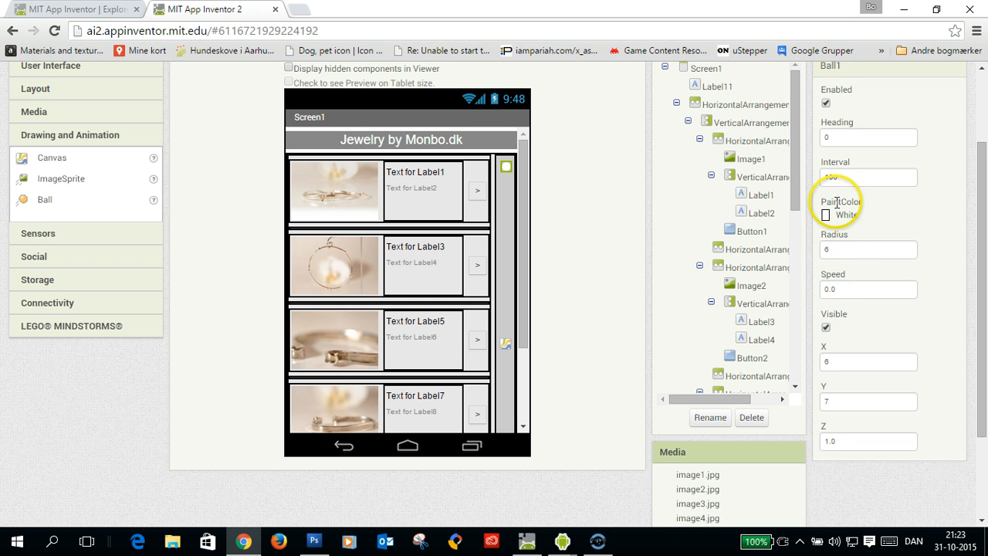
mouse_move(666, 201)
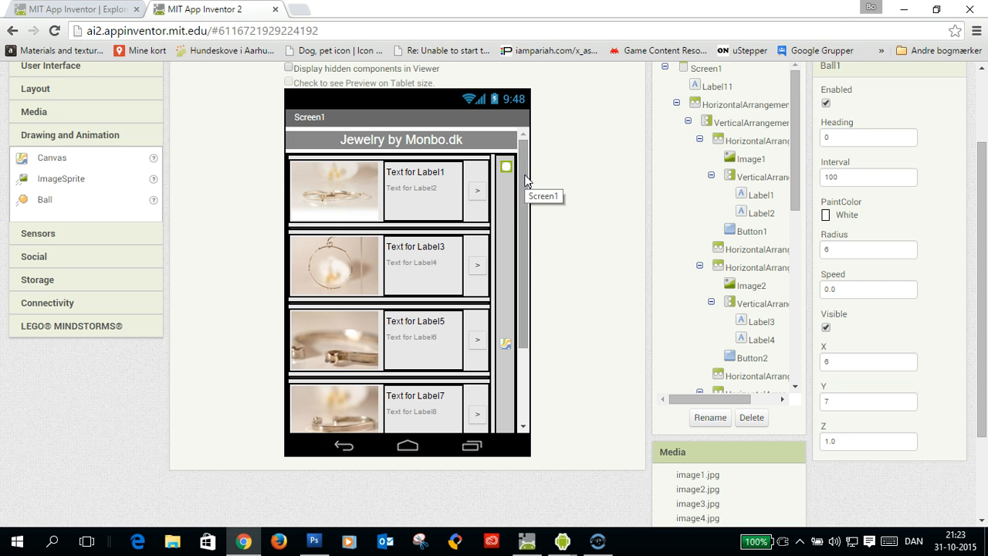
mouse_move(537, 246)
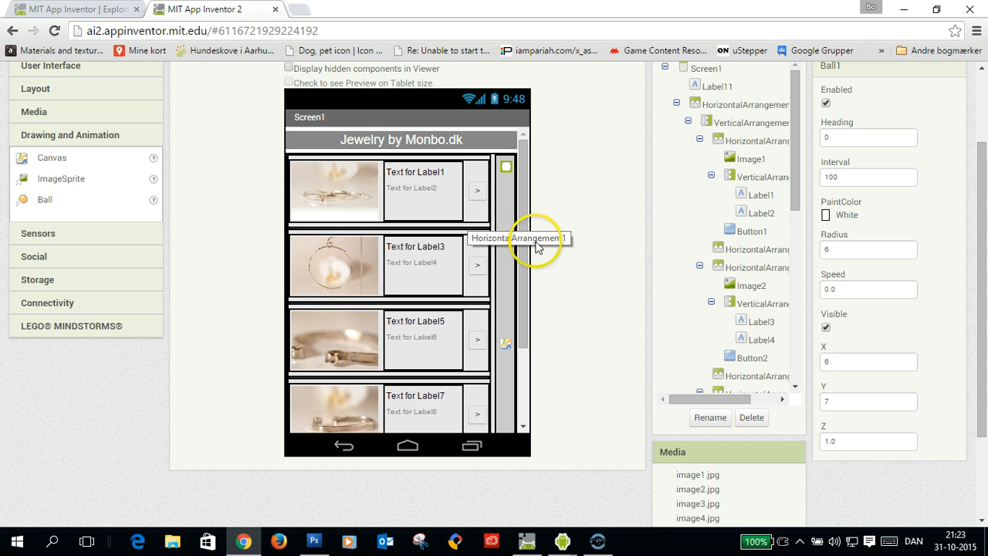
scroll("down", 3)
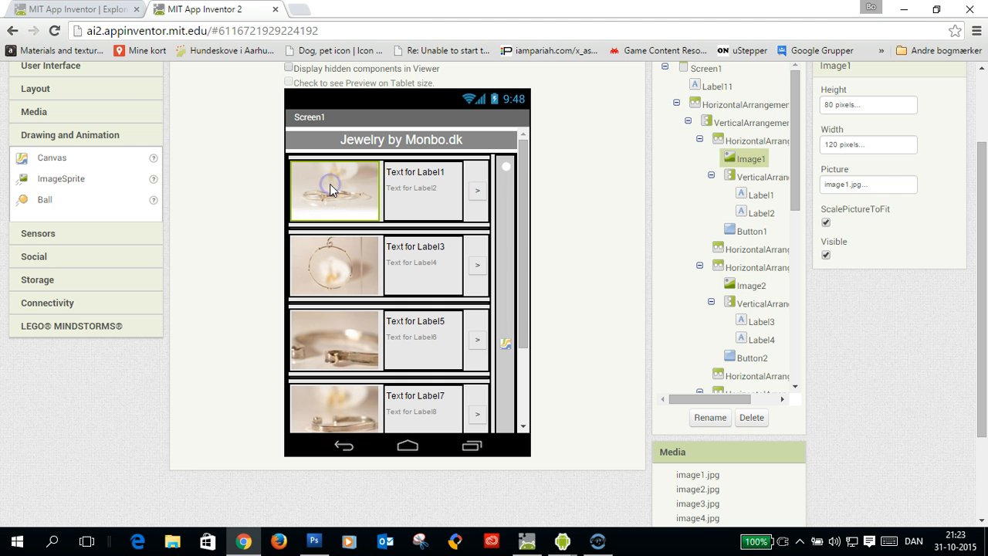
left_click(868, 183)
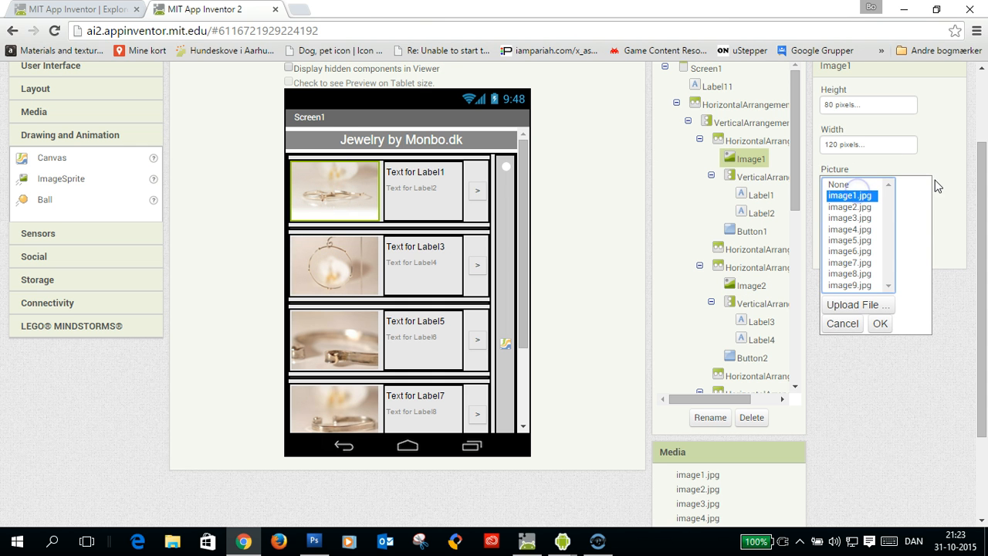
left_click(880, 324)
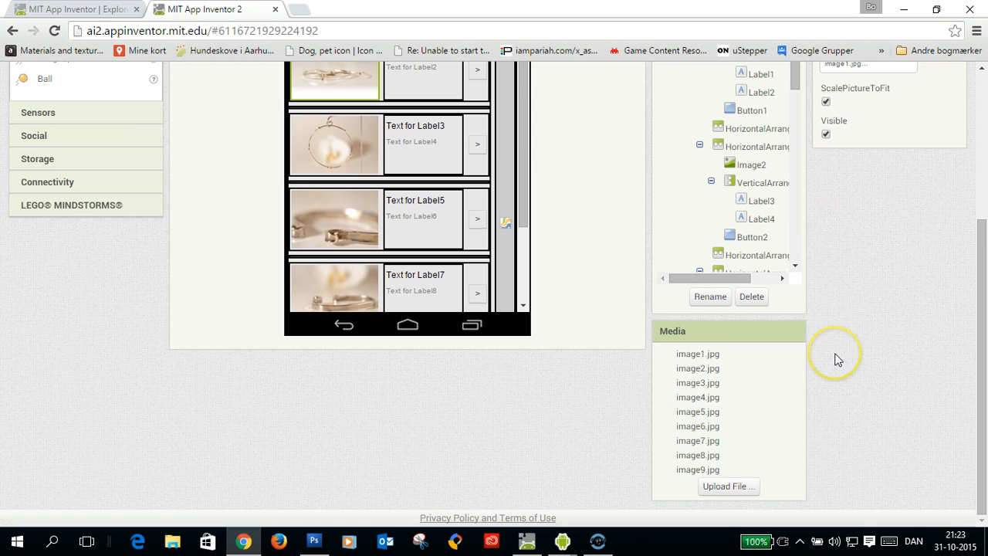
mouse_move(695, 490)
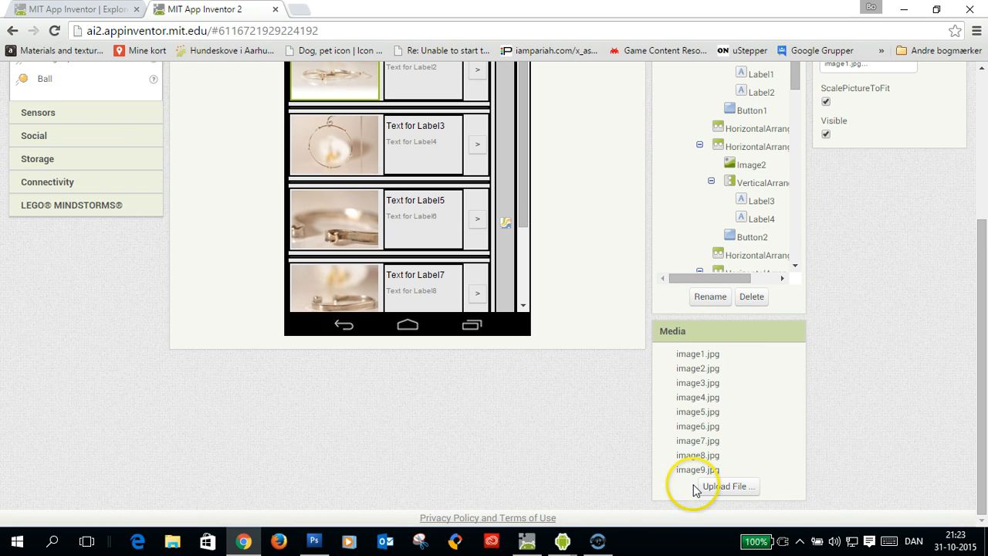
mouse_move(709, 439)
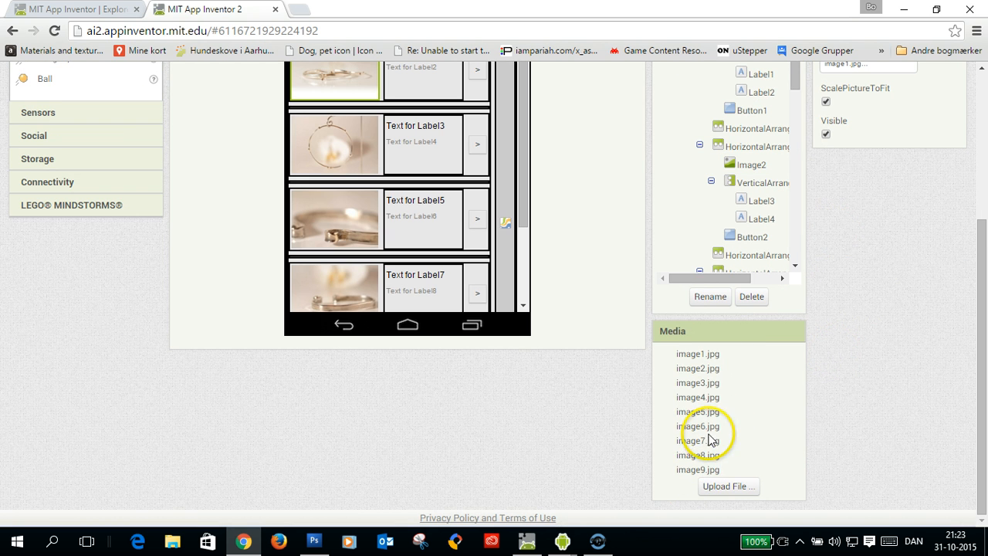
mouse_move(753, 420)
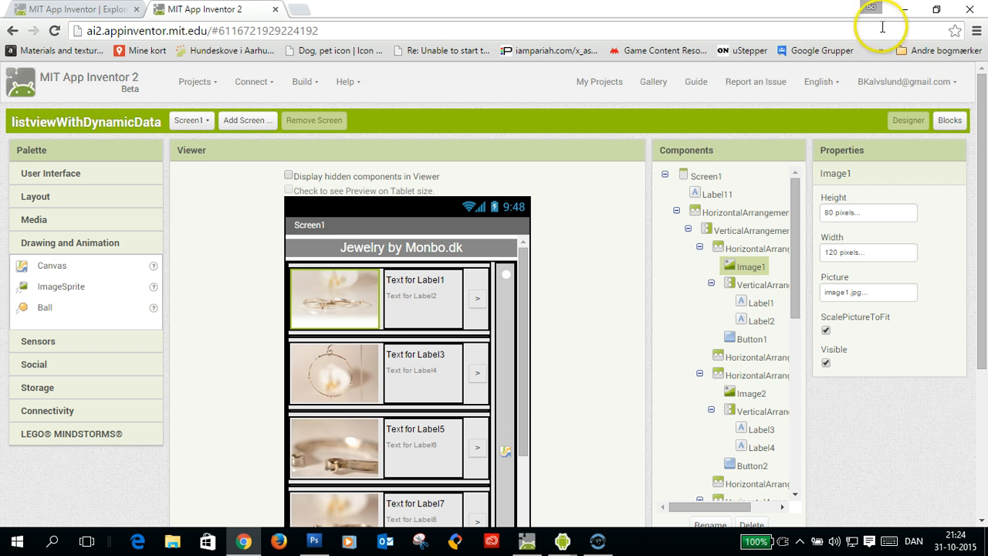
Switch to the Blocks editor showing the global description list of jewelry items
left_click(949, 121)
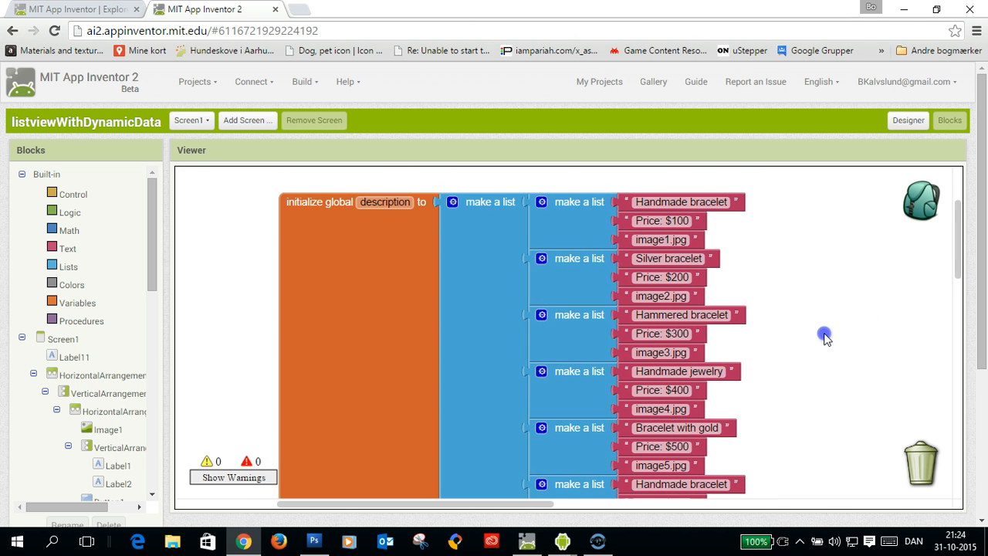
mouse_move(772, 280)
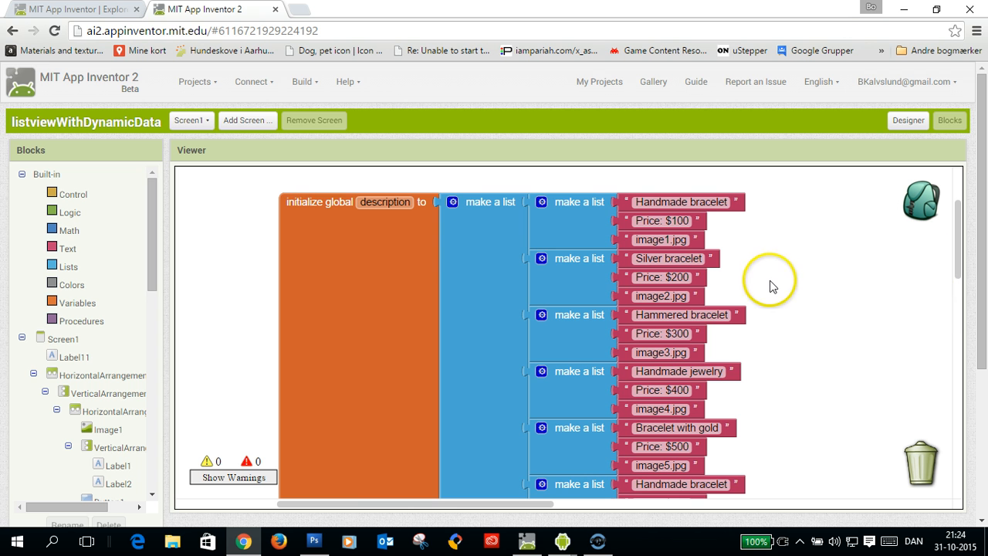
mouse_move(826, 281)
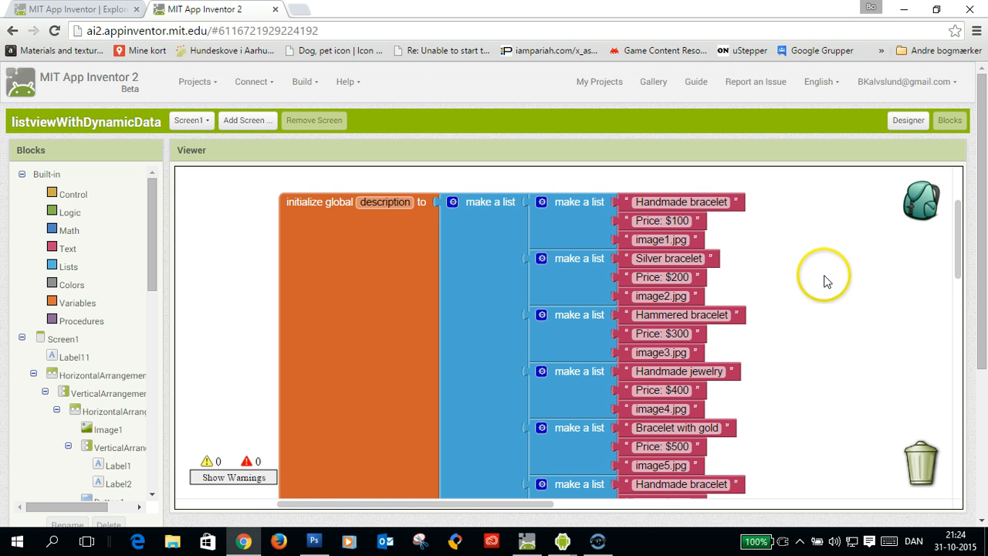
mouse_move(804, 414)
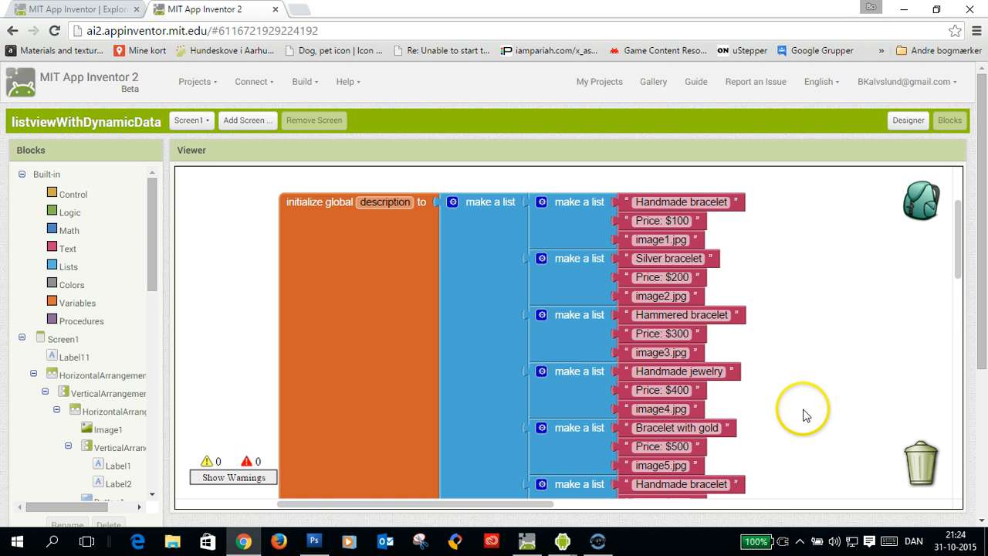
mouse_move(291, 248)
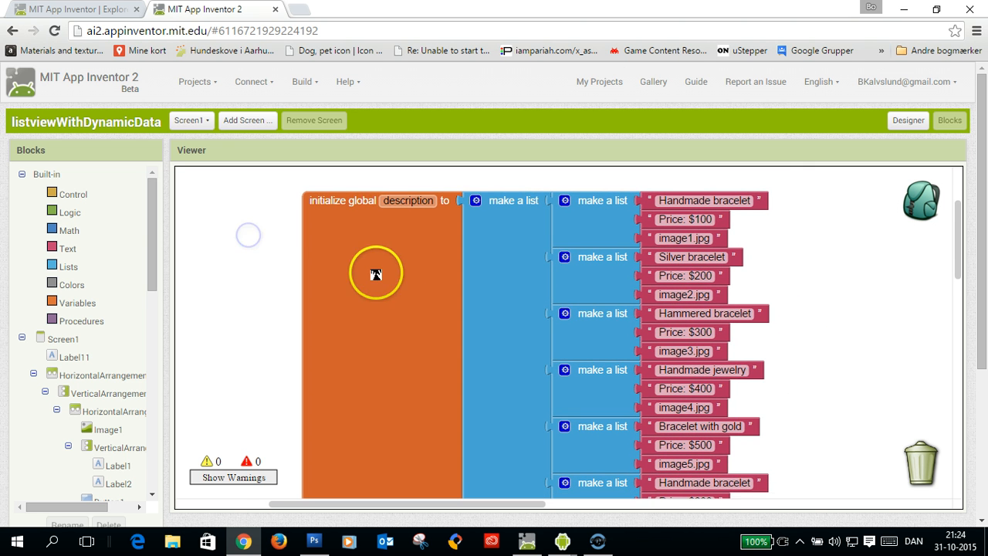
Rename the global variable 'description' to 'data'
left_click(408, 200)
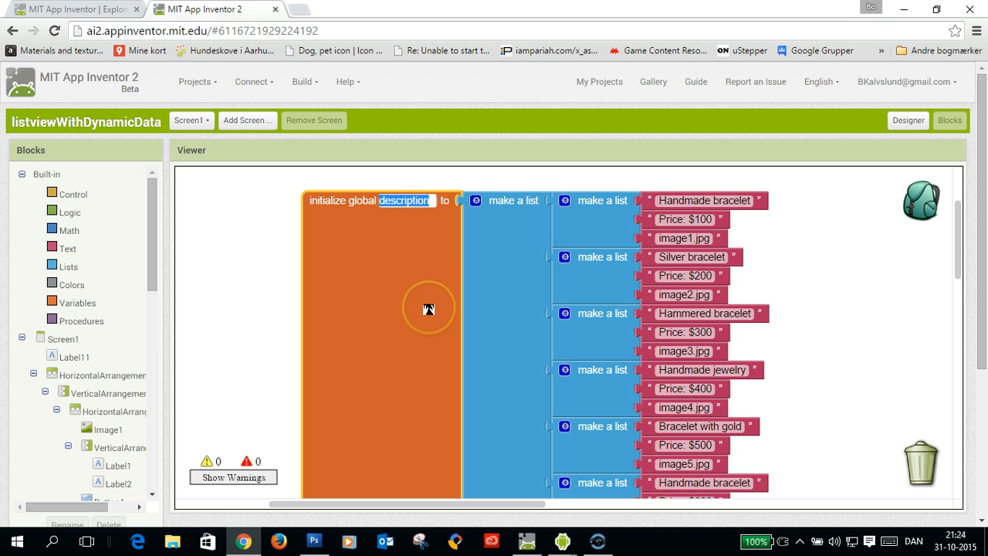
type("data")
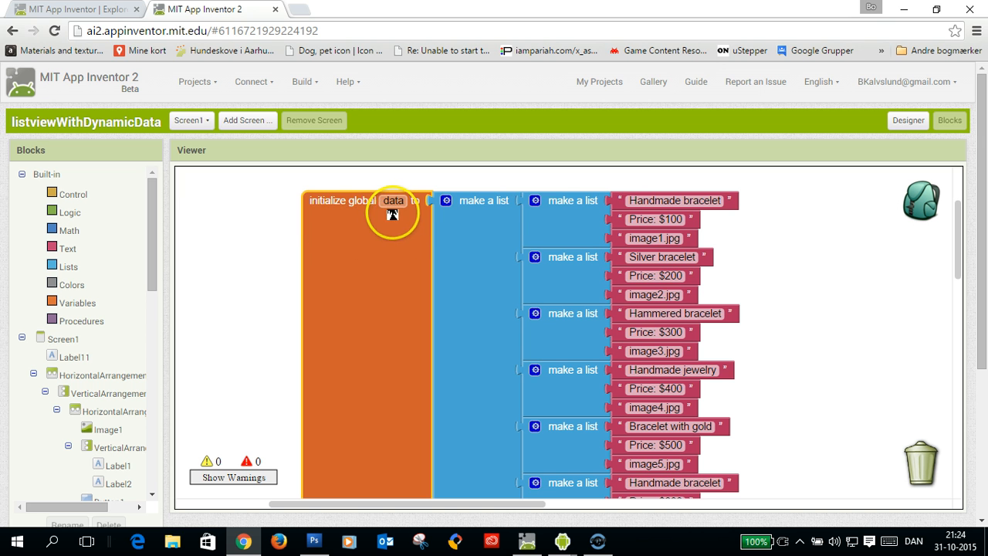
mouse_move(471, 208)
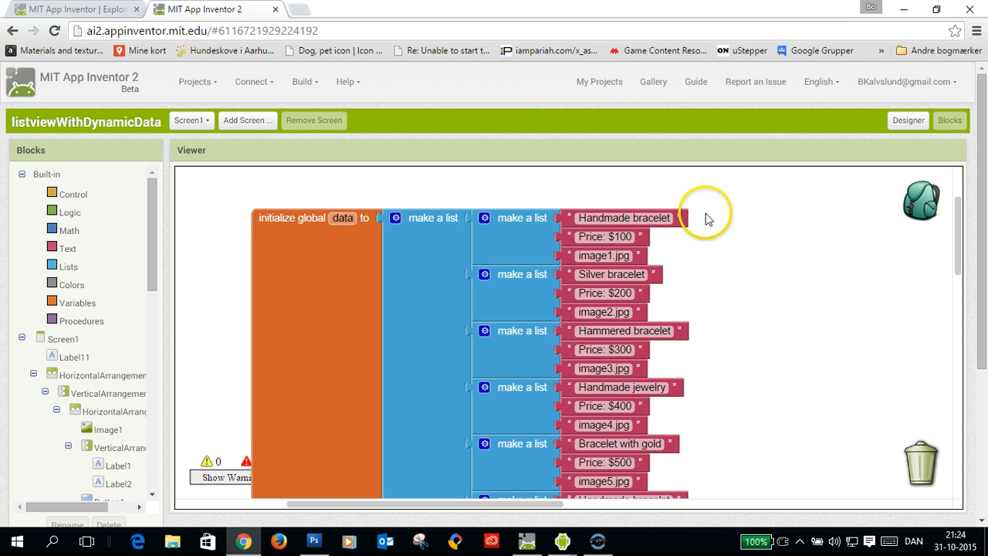
mouse_move(704, 222)
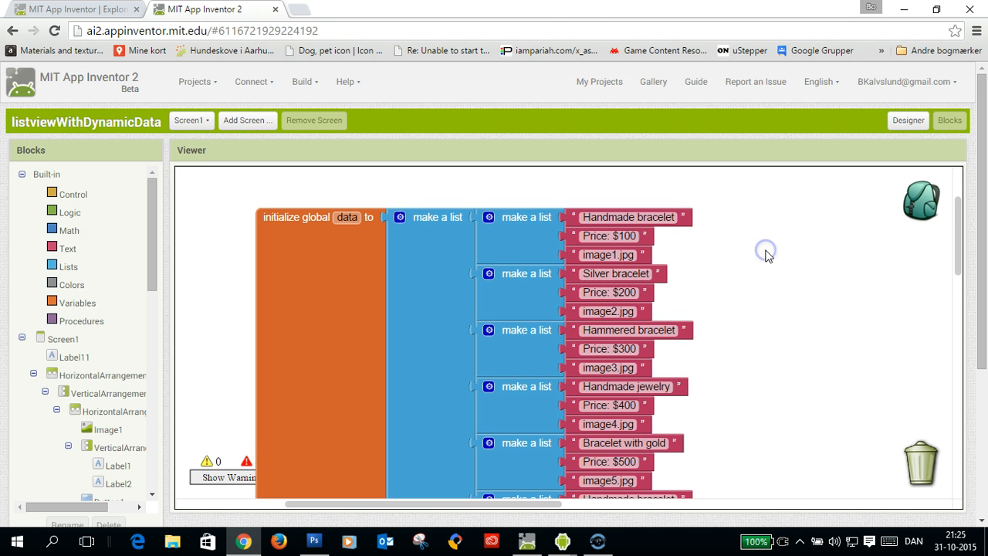
mouse_move(769, 257)
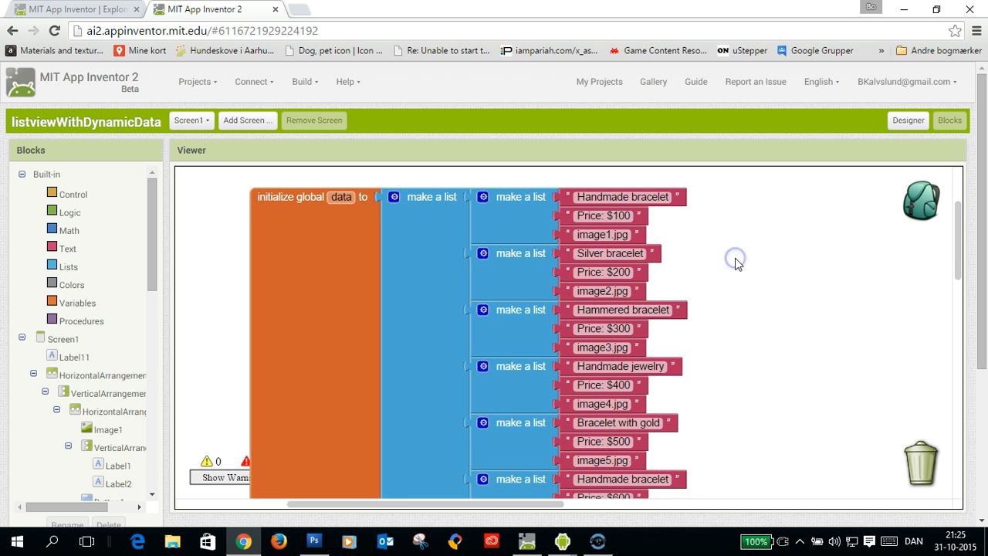
mouse_move(766, 262)
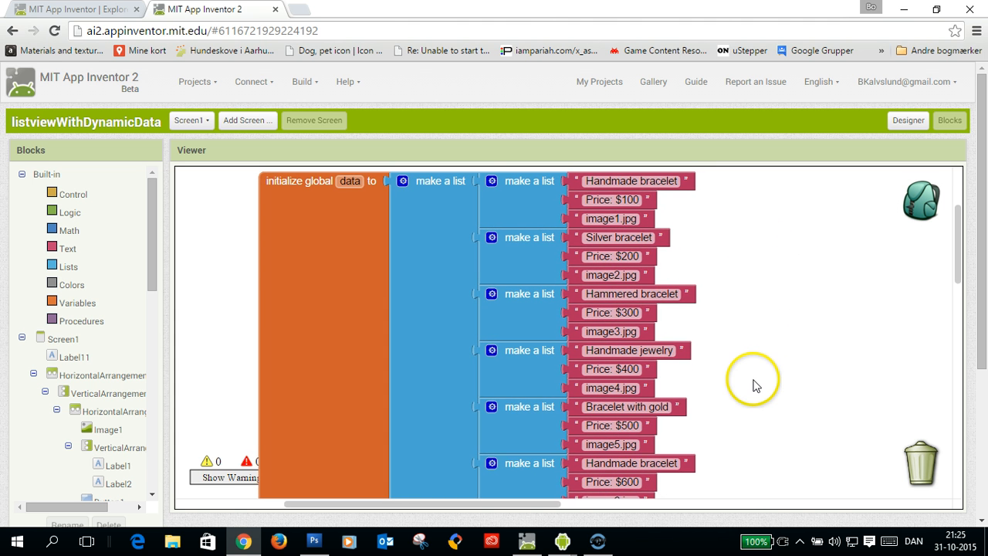
scroll("down", 3)
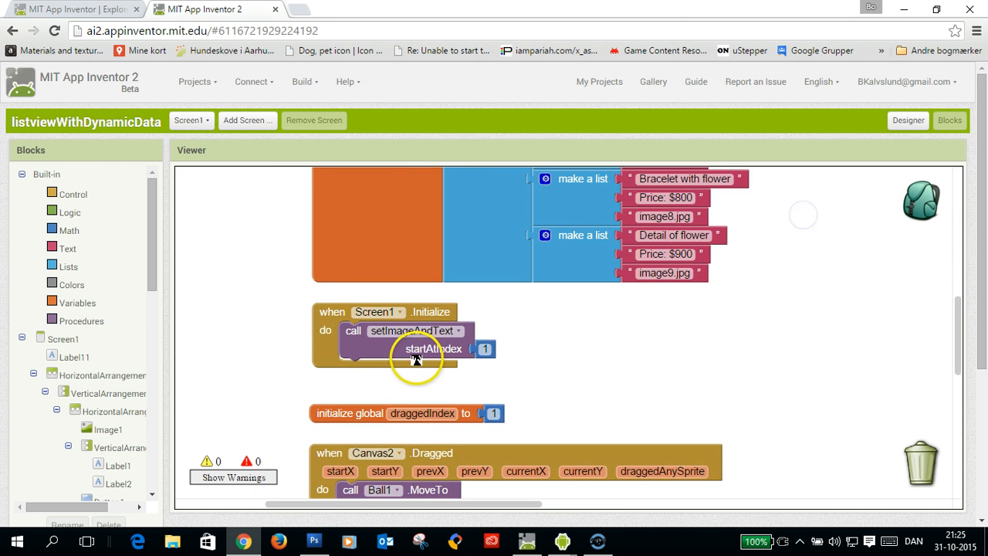
mouse_move(417, 347)
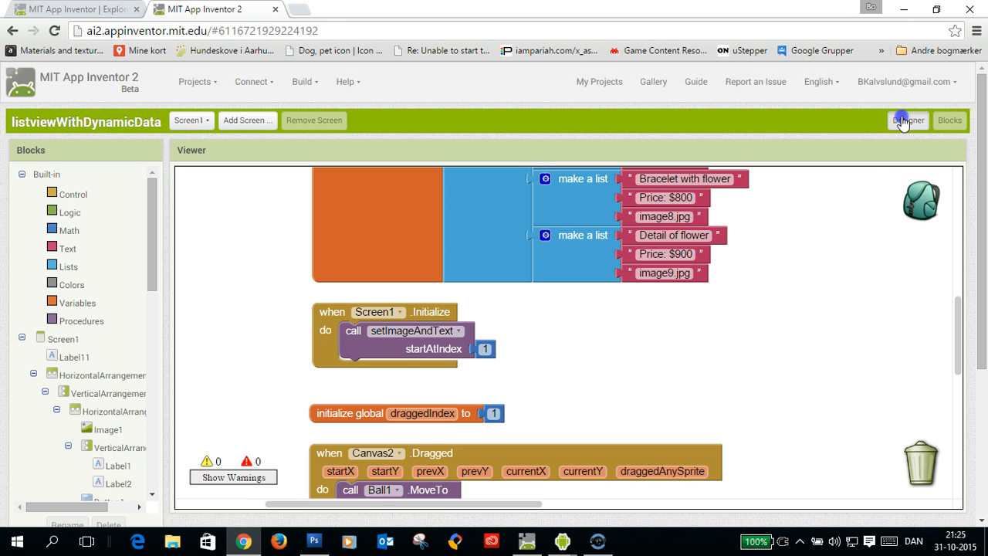
Return to the Designer layout of the Jewelry by Monbo.dk screen
left_click(908, 120)
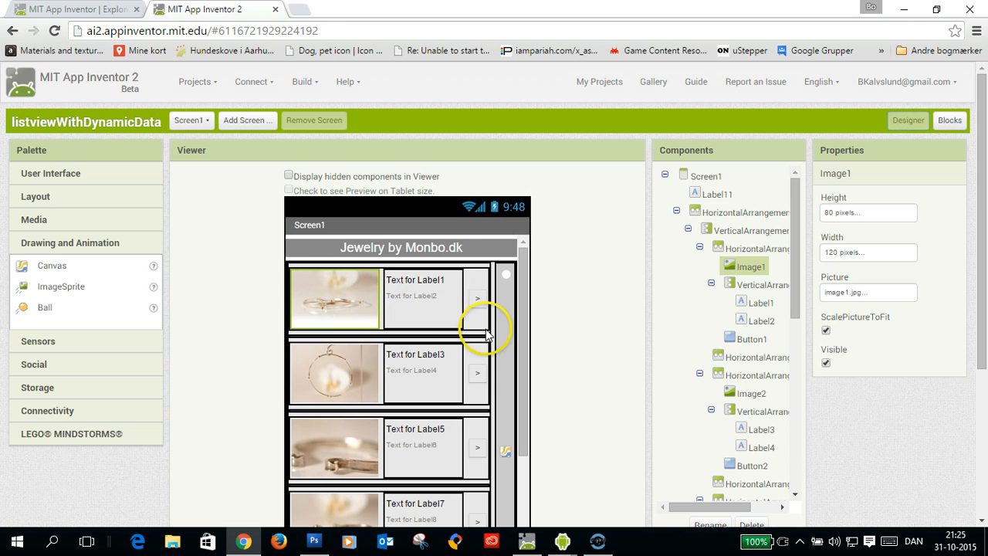
mouse_move(435, 316)
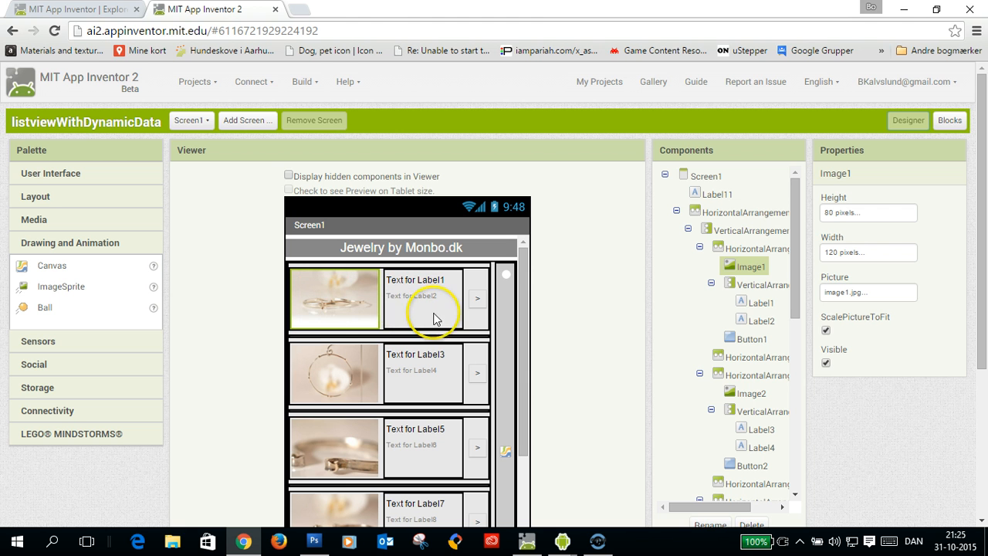
mouse_move(385, 290)
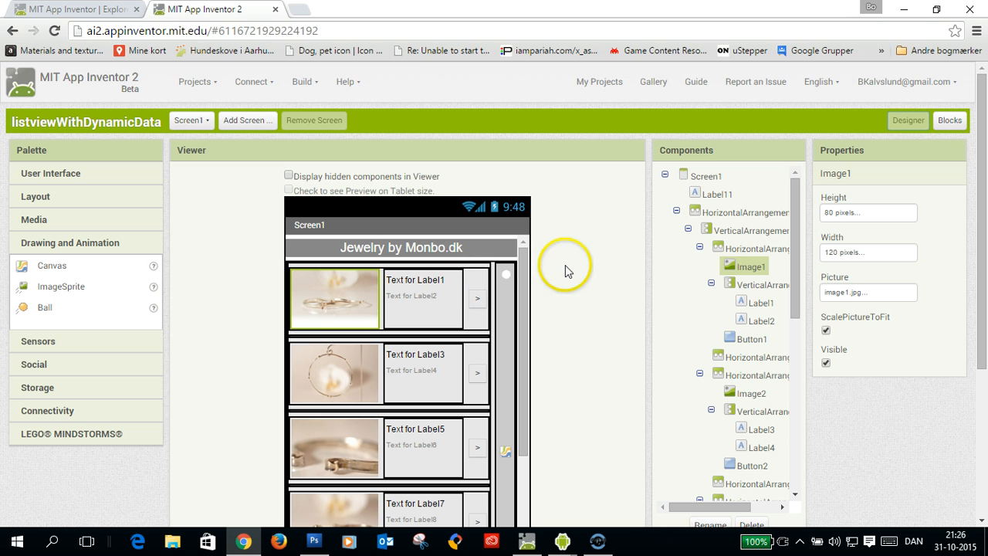
mouse_move(405, 305)
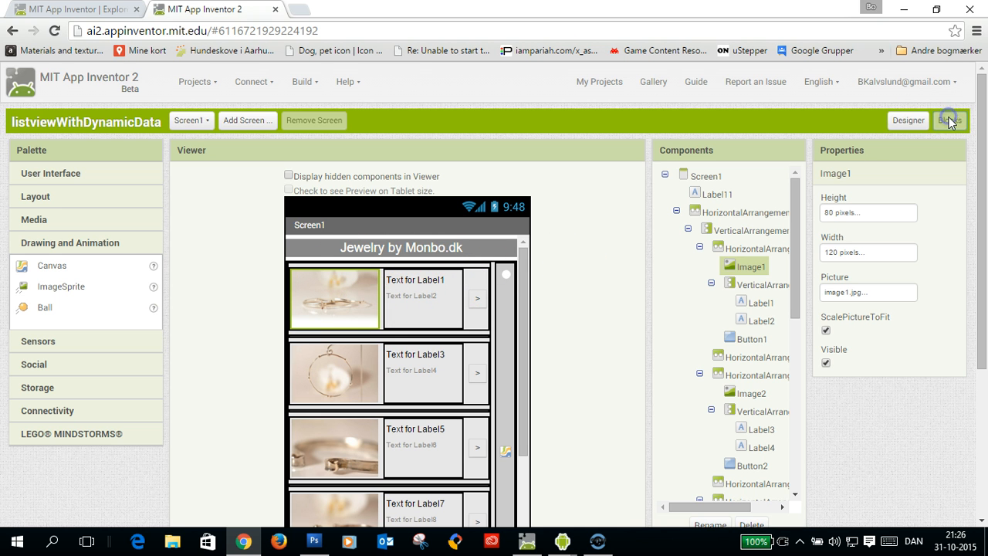
Review the setImageAndText procedure in Blocks, then return to the Designer
left_click(950, 121)
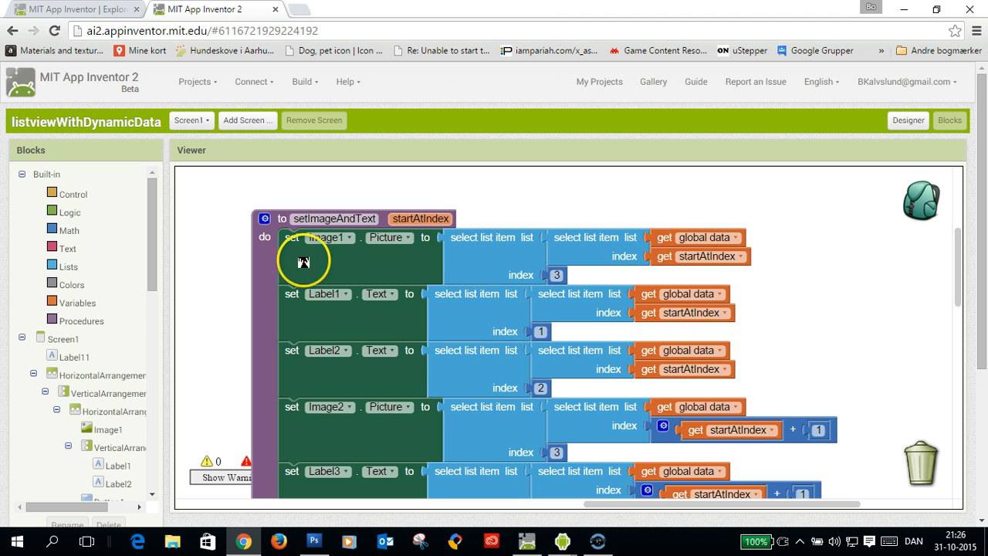
mouse_move(818, 210)
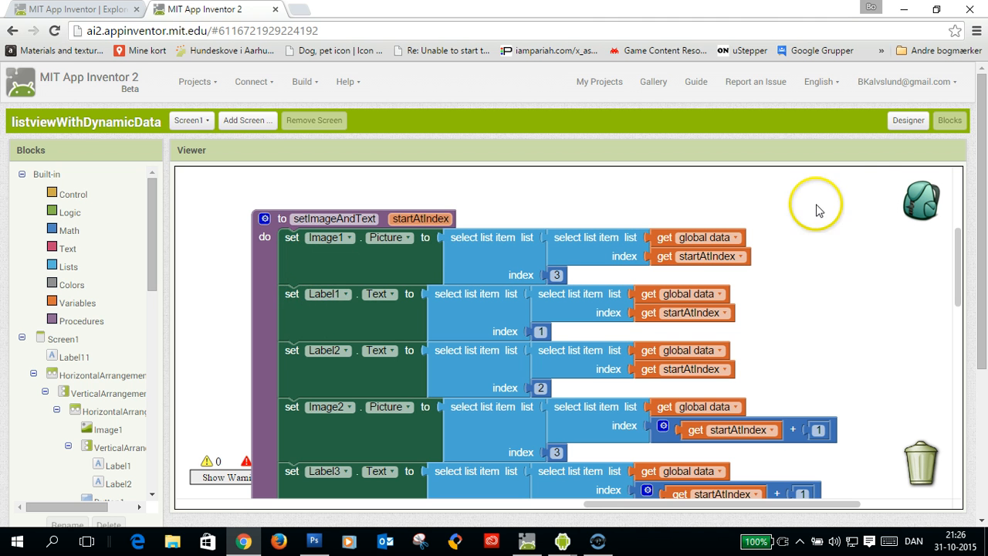
left_click(908, 121)
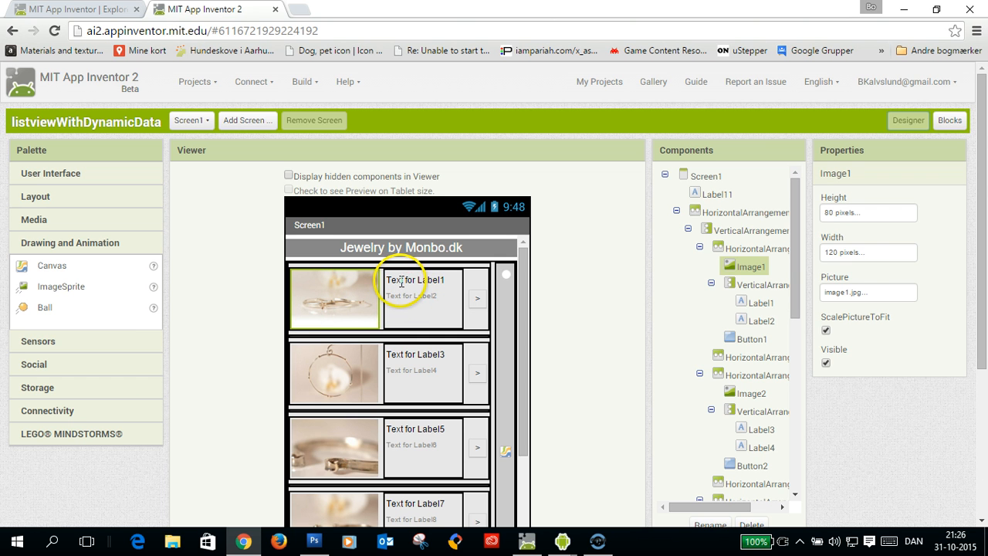
Inspect Label1 and Label2 in the first row, then view the setImageAndText blocks
left_click(415, 279)
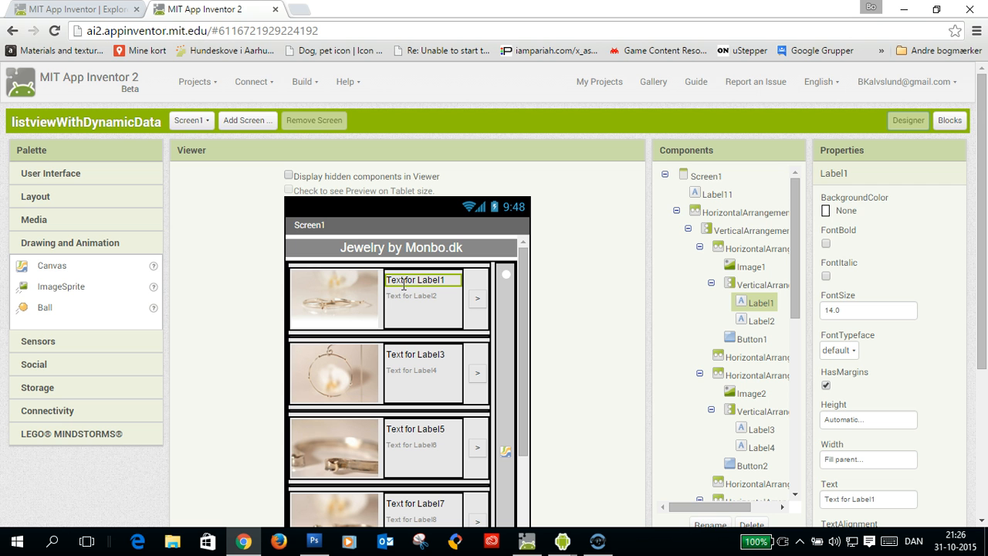
left_click(410, 297)
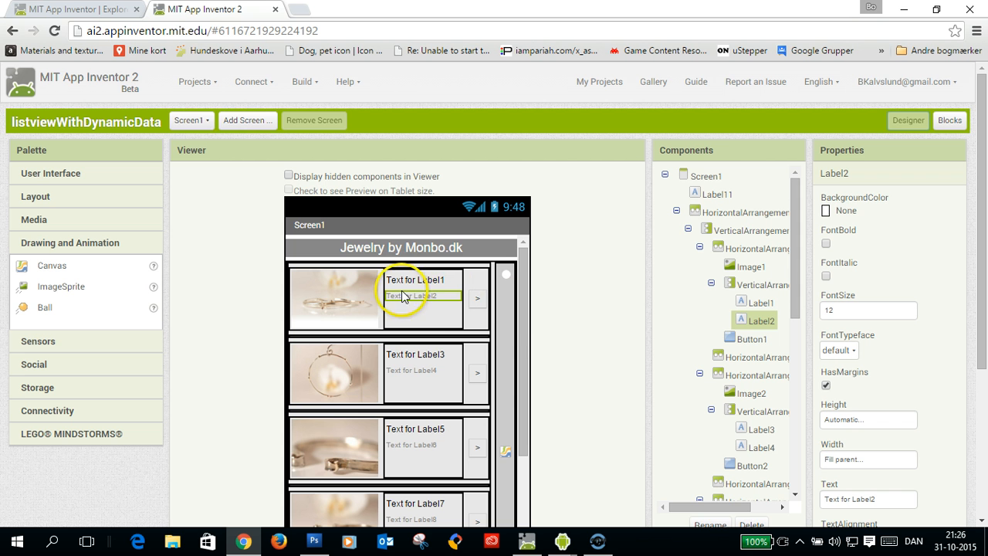
mouse_move(549, 272)
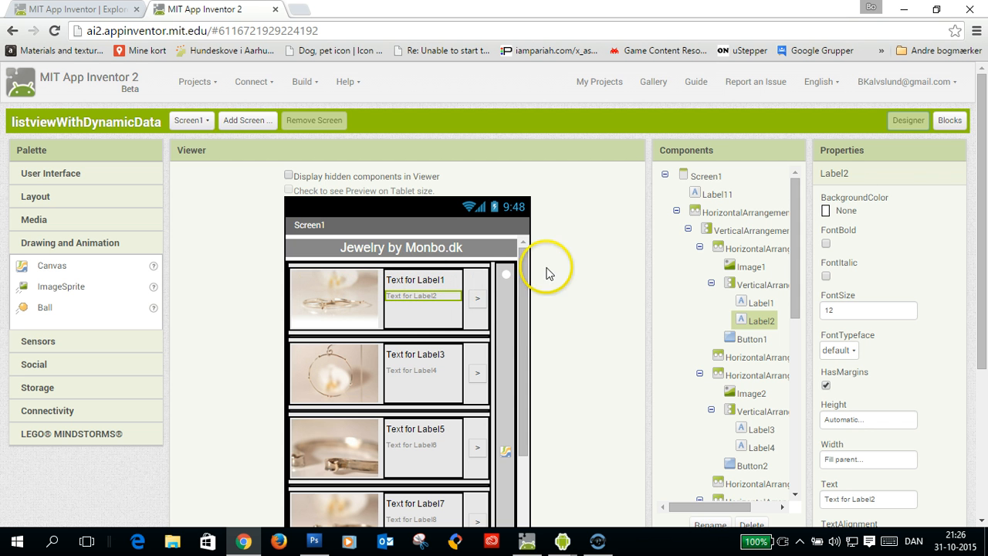
left_click(949, 121)
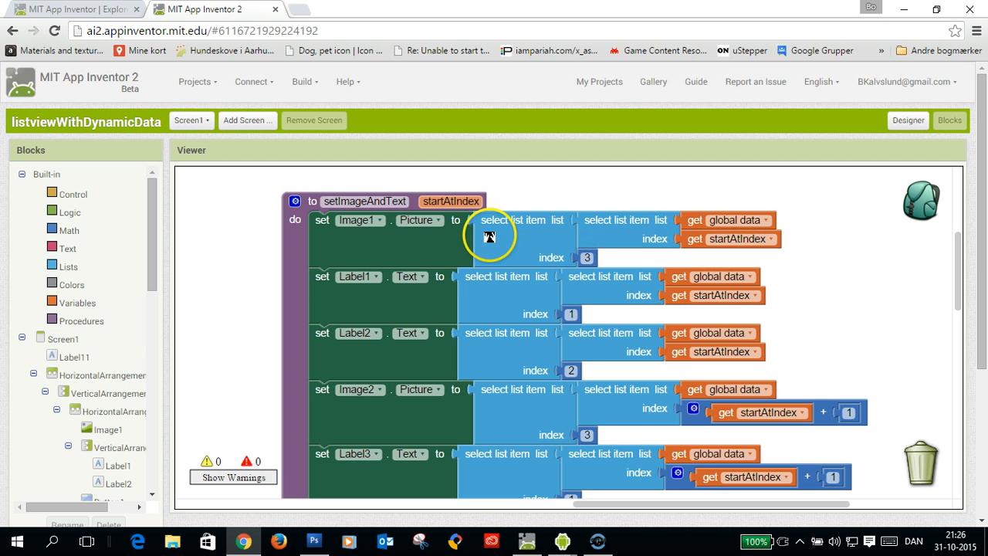
mouse_move(378, 225)
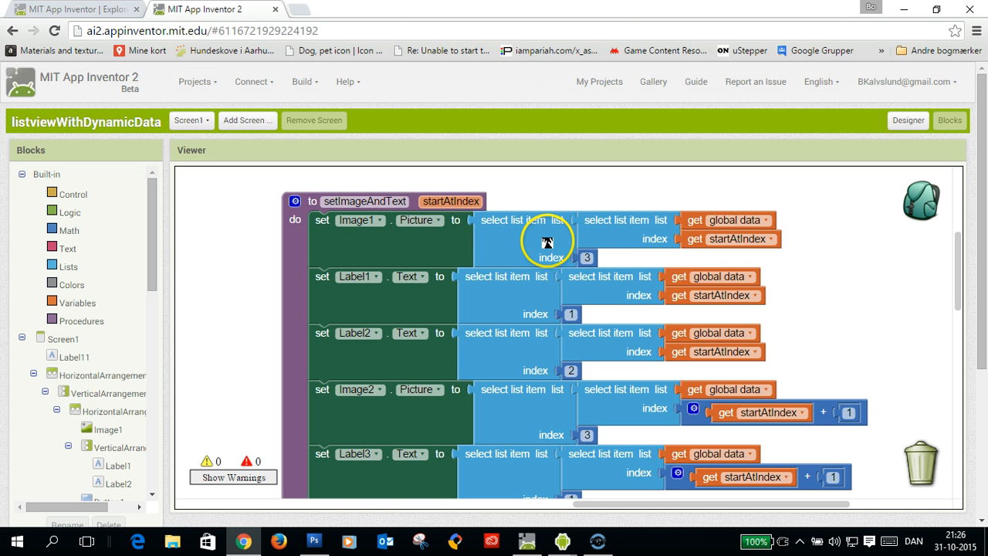
mouse_move(222, 235)
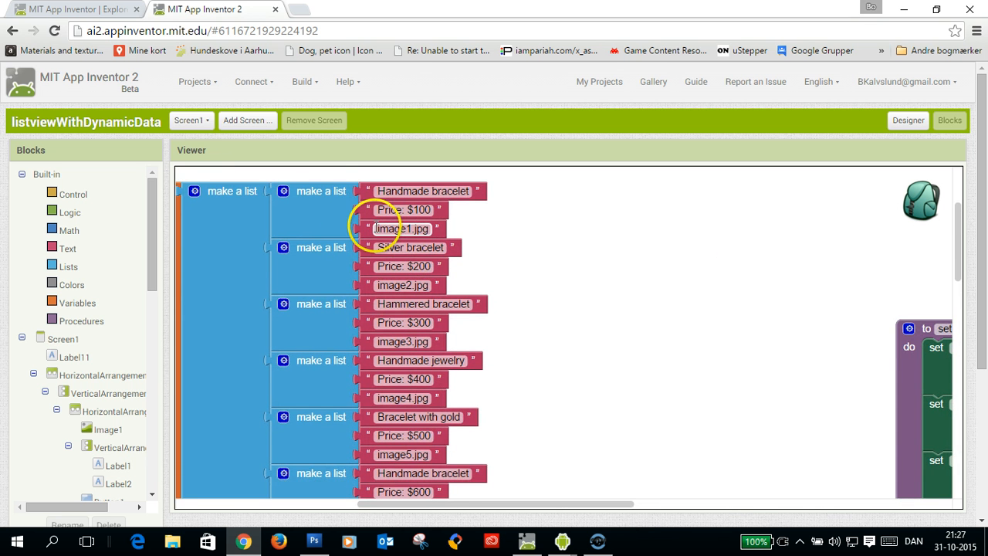
mouse_move(763, 299)
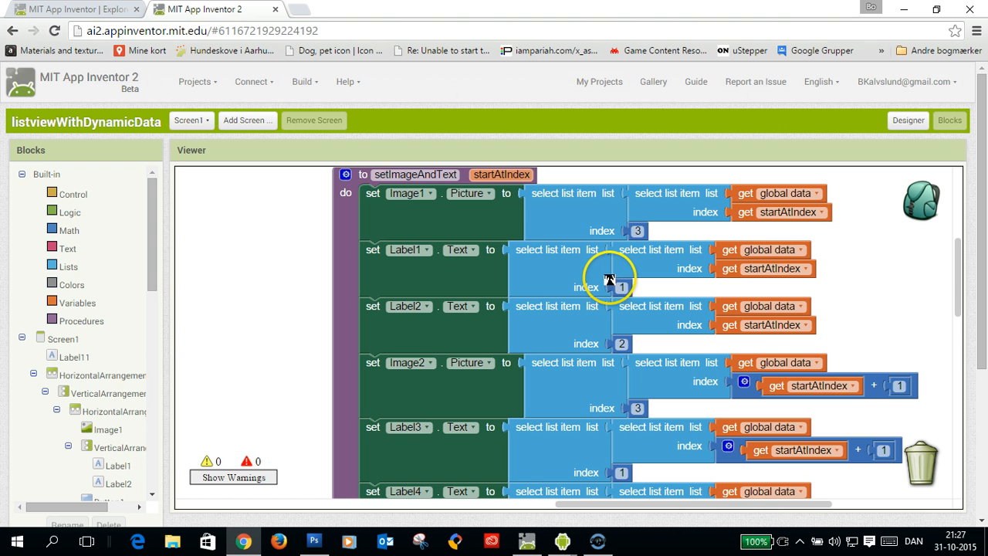
mouse_move(664, 302)
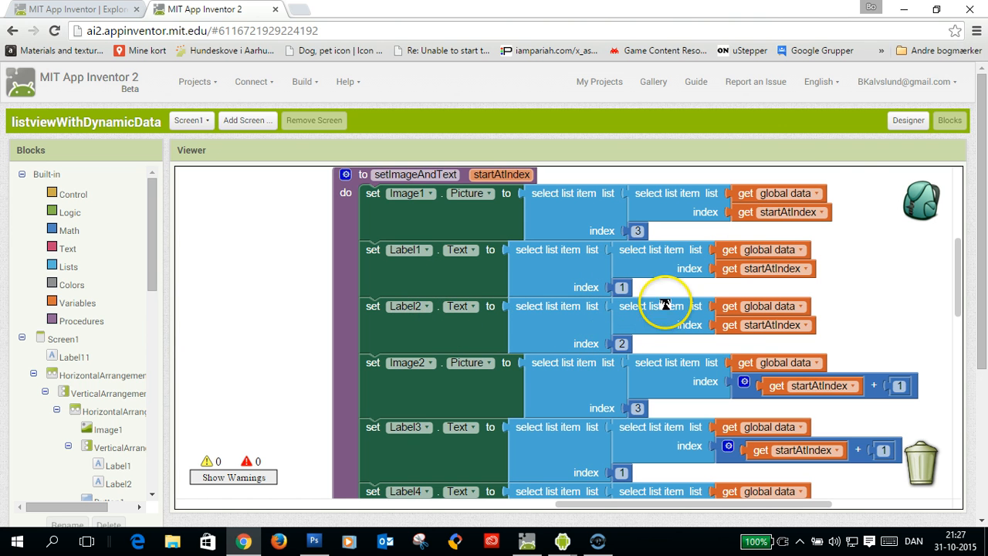
Compare Label1 (font size 14) and Label2 (font size 12) in the Designer
left_click(908, 120)
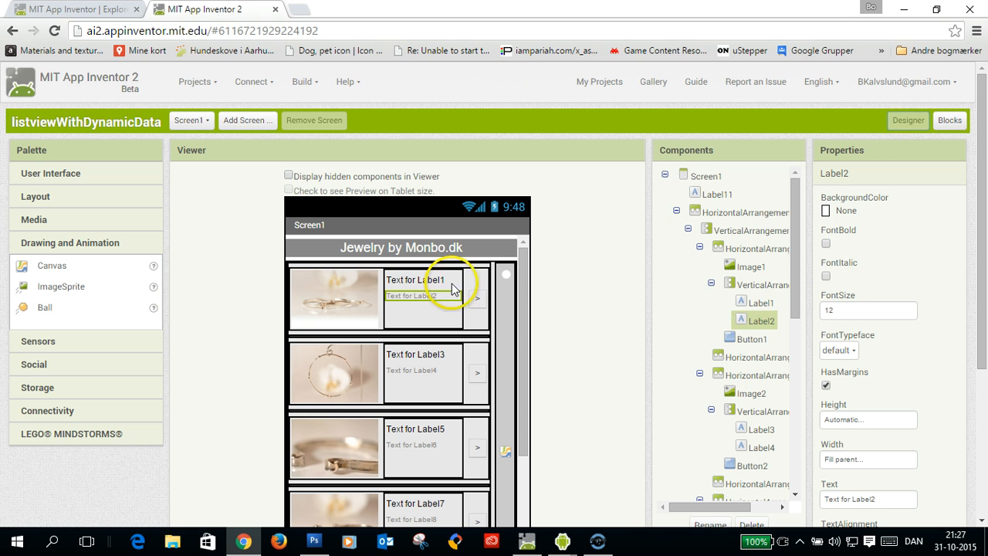
left_click(423, 296)
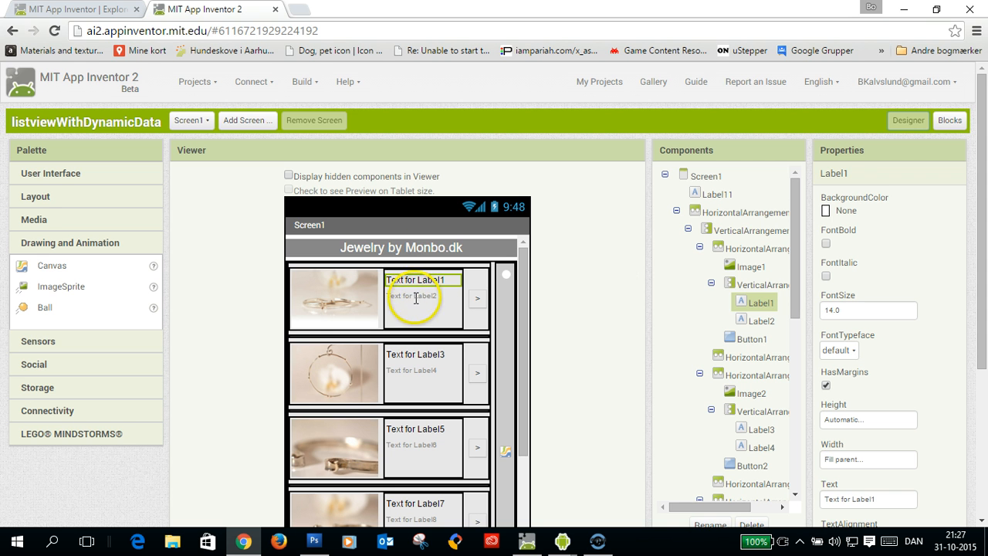
left_click(761, 319)
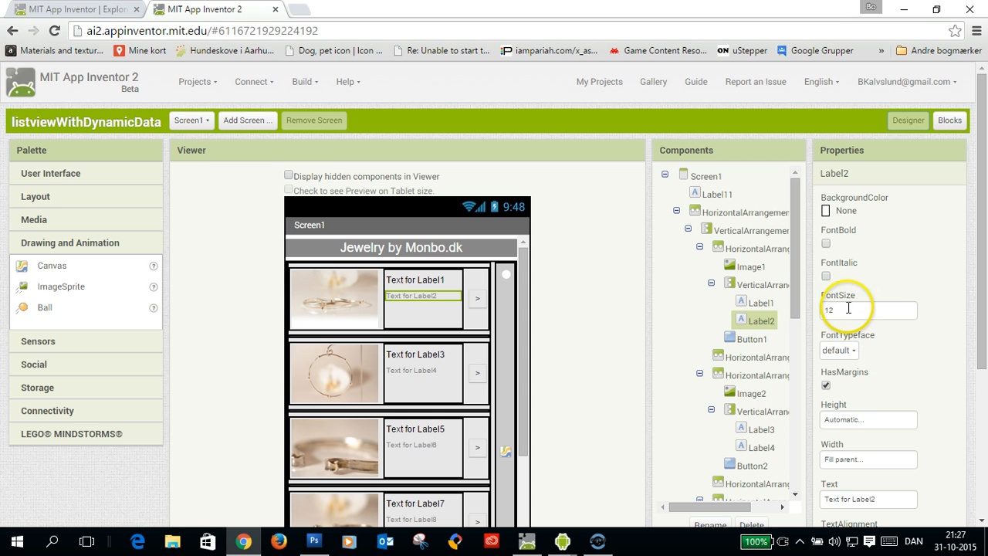
mouse_move(877, 419)
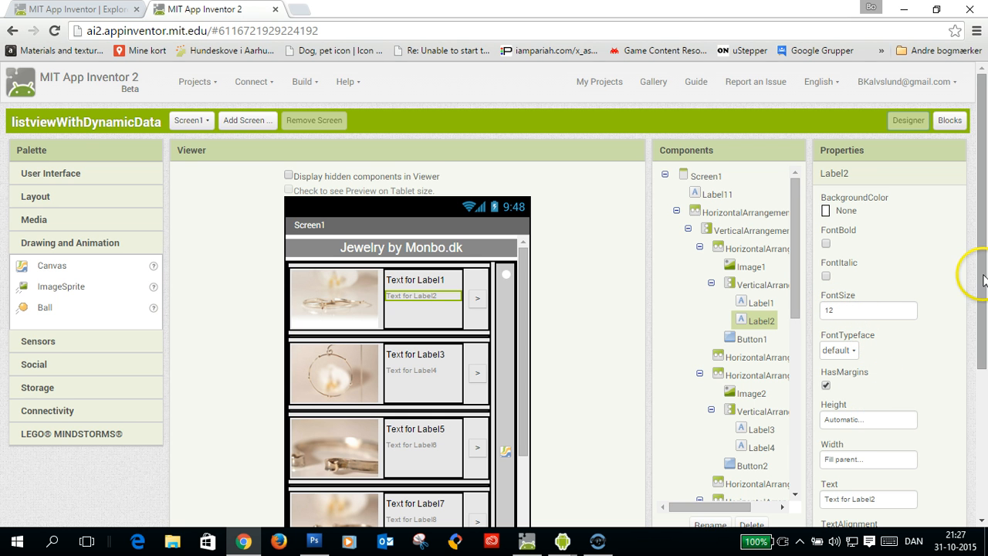
mouse_move(462, 268)
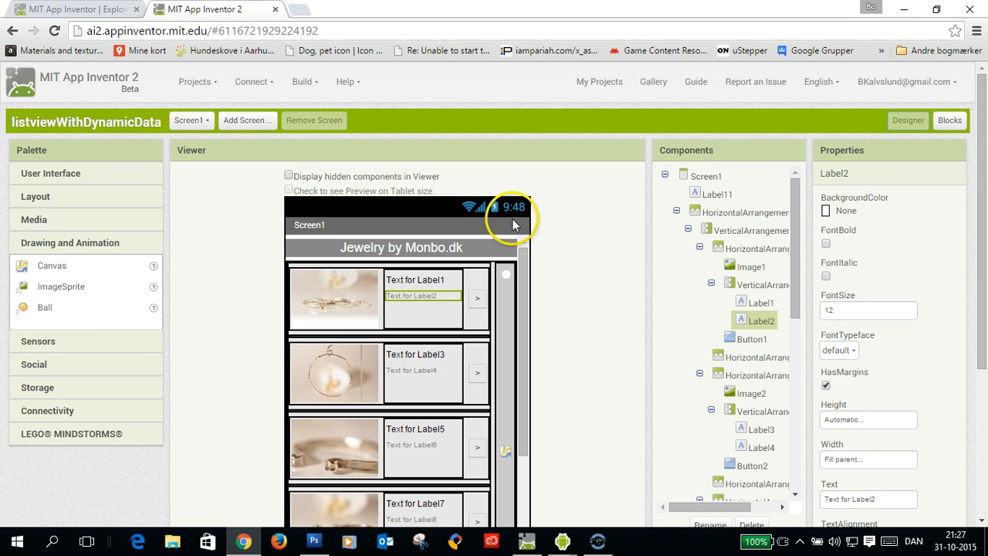
mouse_move(970, 140)
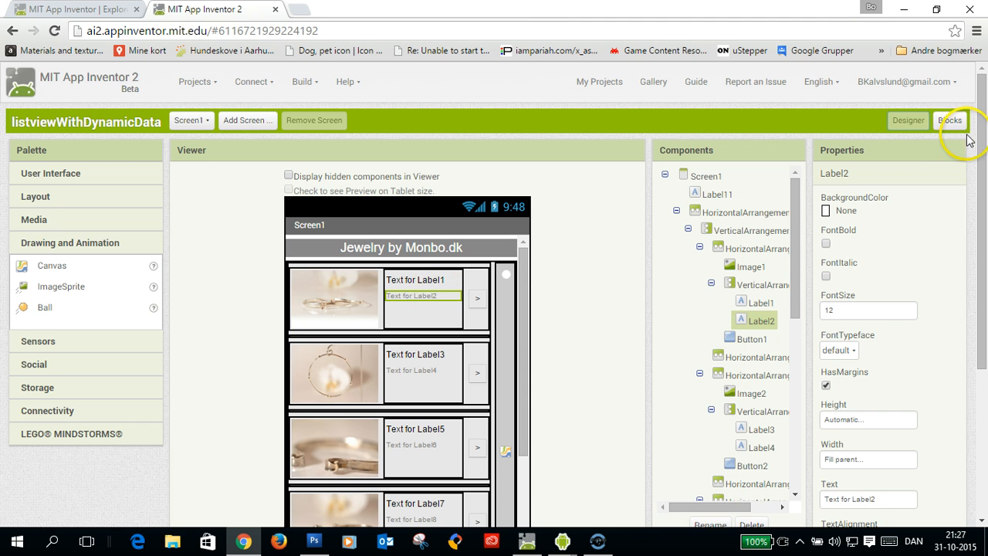
Scroll through setImageAndText down to the Screen1.Initialize and Canvas2.Dragged blocks
left_click(949, 120)
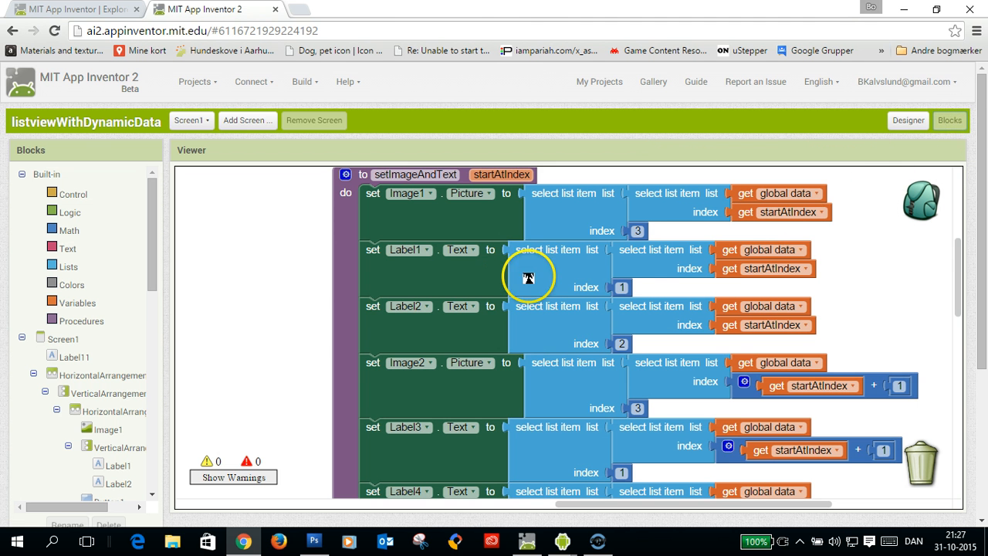
scroll("down", 3)
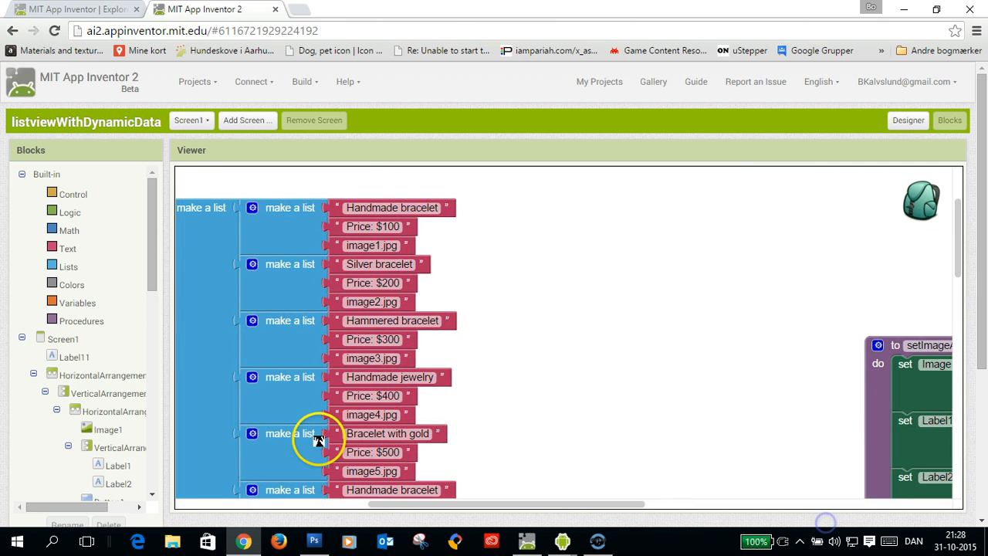
mouse_move(630, 442)
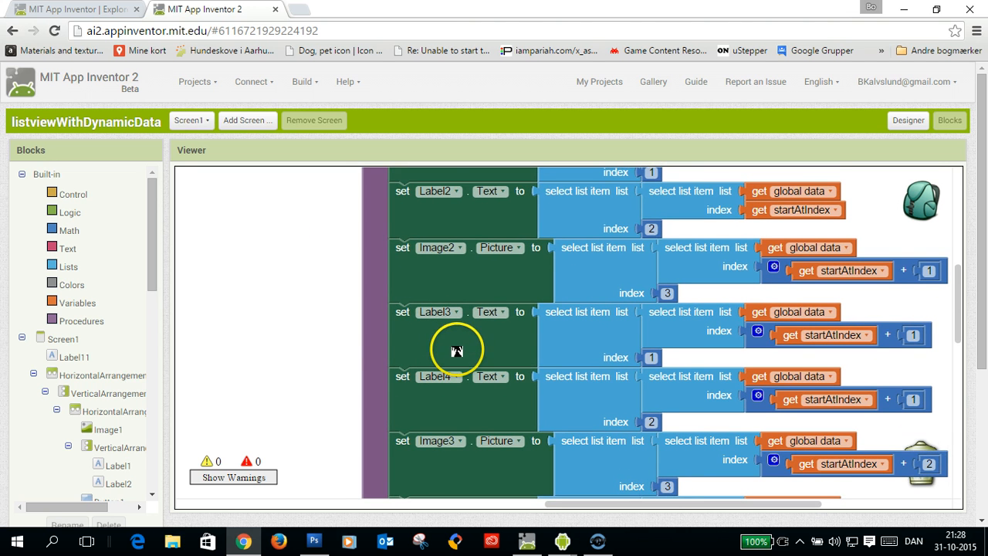
scroll("down", 3)
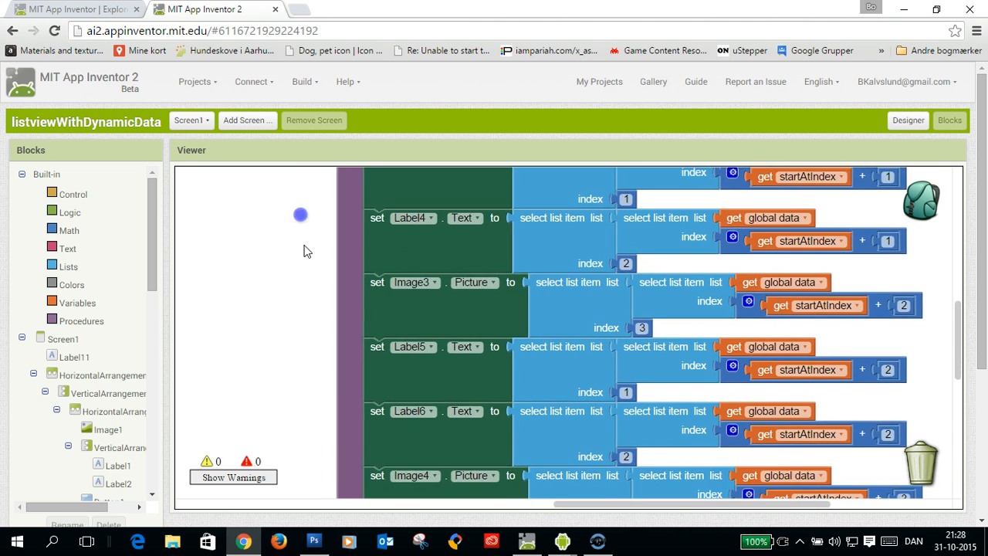
scroll("down", 3)
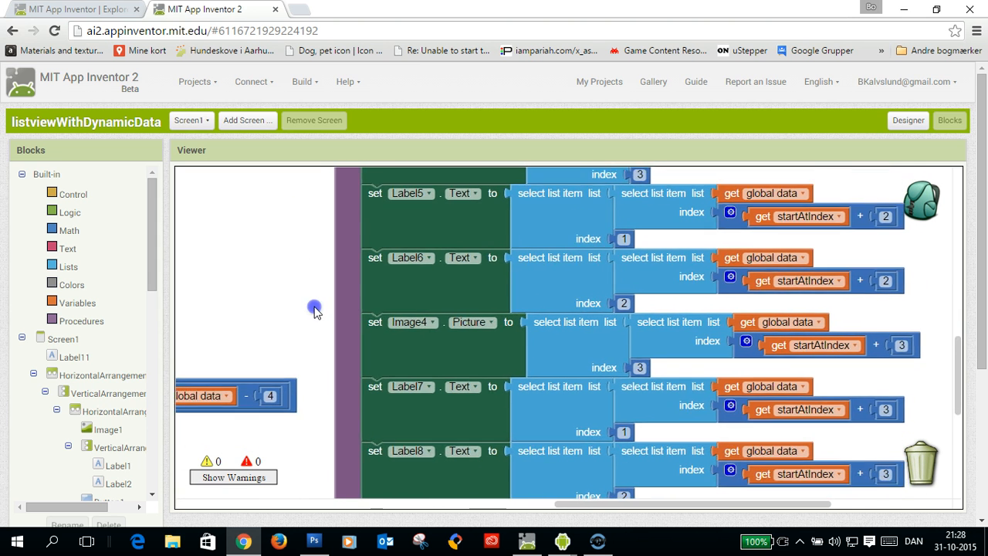
scroll("down", 3)
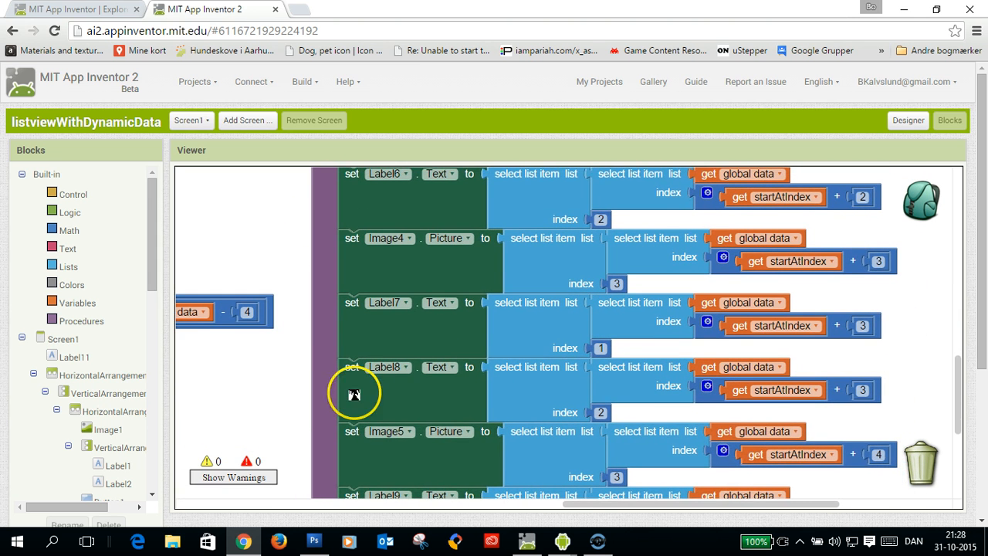
scroll("down", 3)
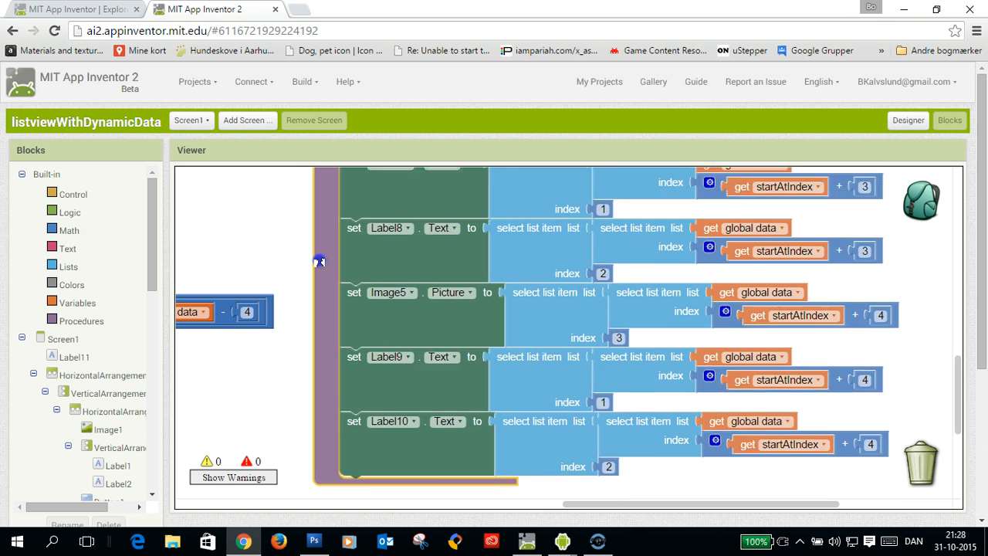
scroll("down", 3)
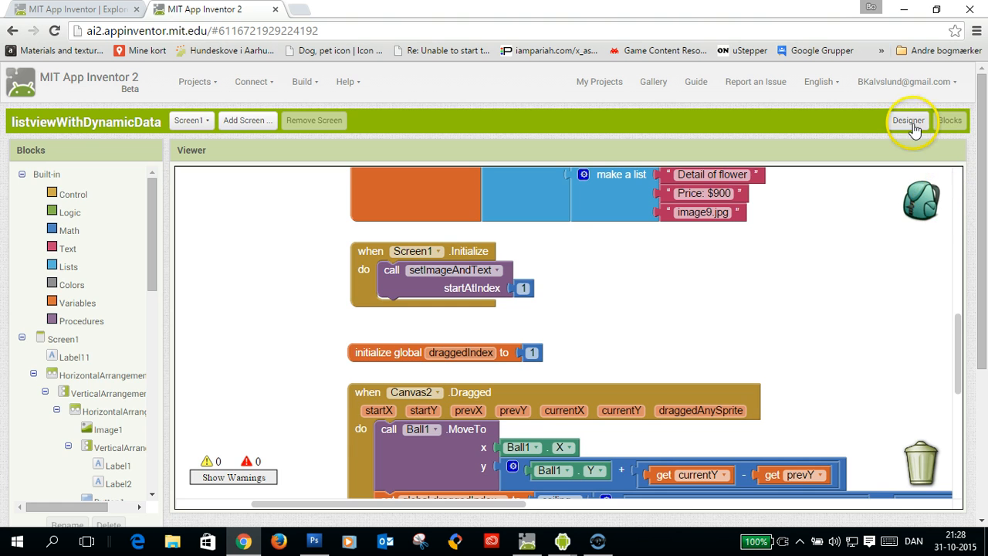
Return to the Designer and bring the running Android emulator to the front
left_click(907, 120)
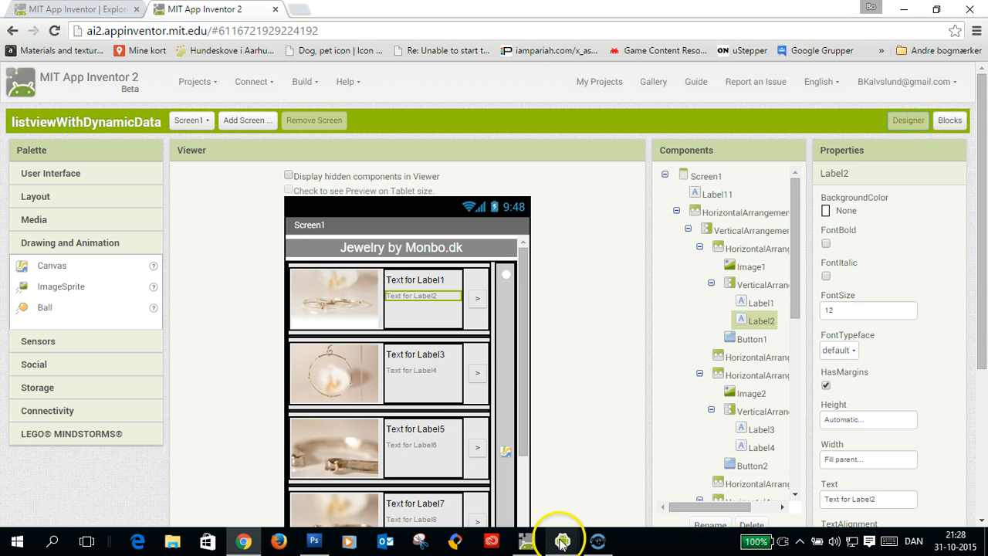
left_click(562, 541)
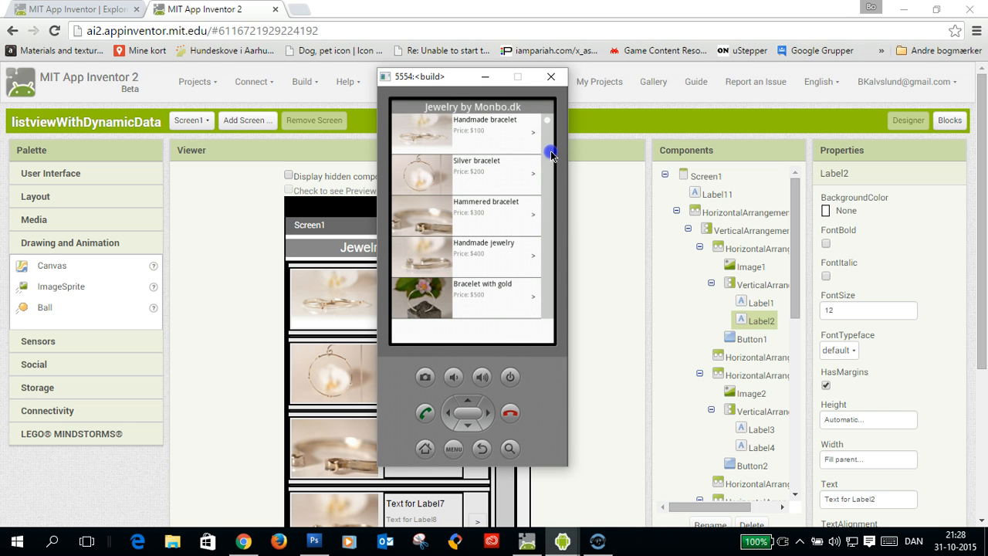
Scroll the jewelry product list down and back to the top in the emulator
scroll("down", 3)
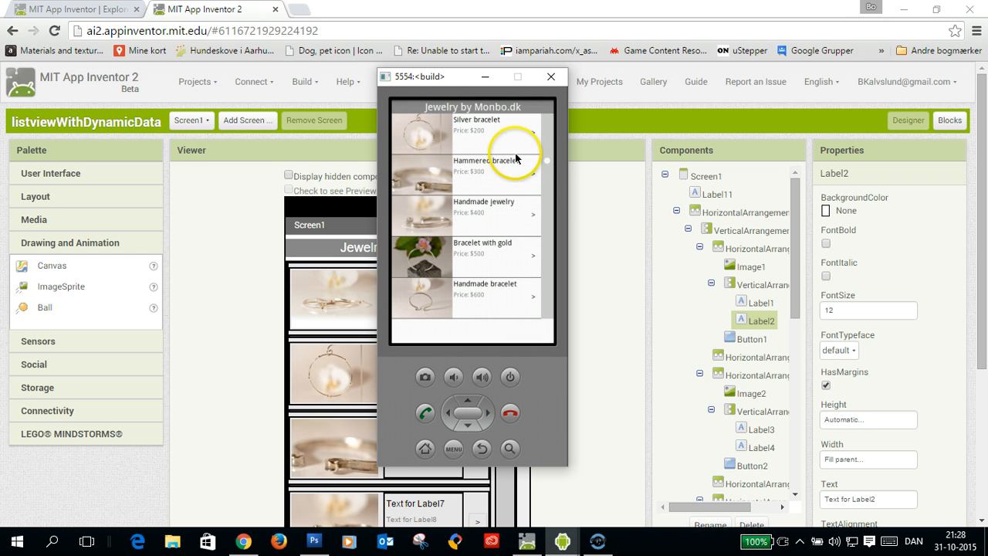
mouse_move(548, 164)
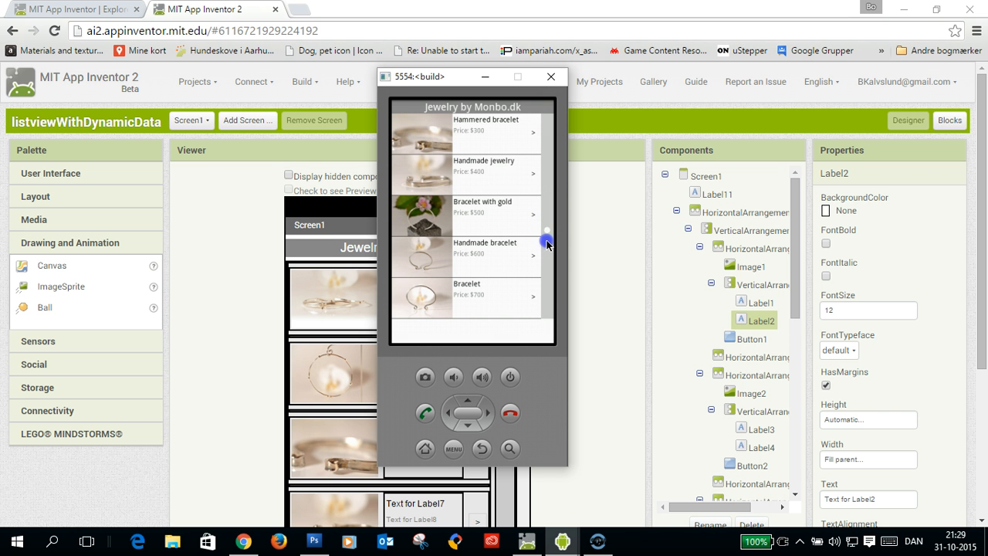
scroll("down", 3)
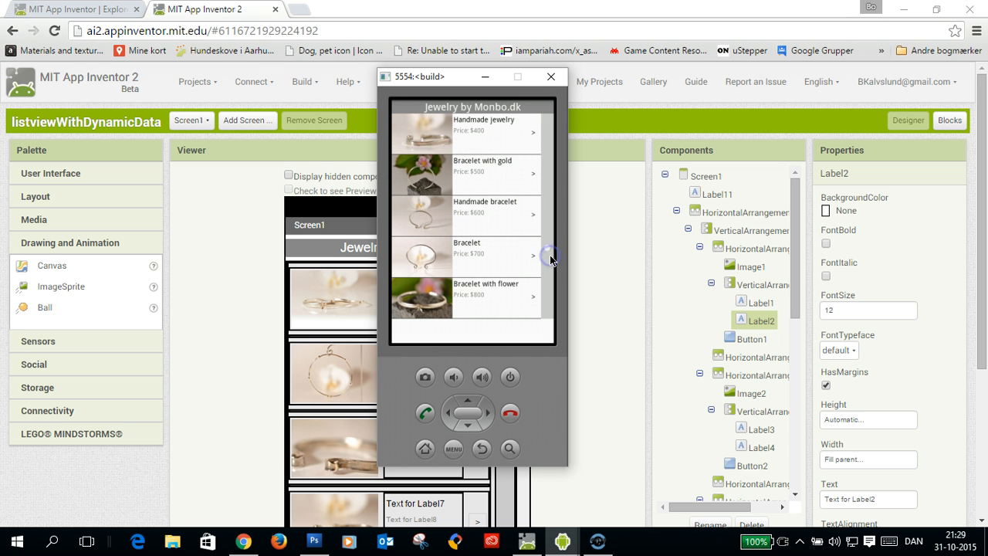
mouse_move(546, 284)
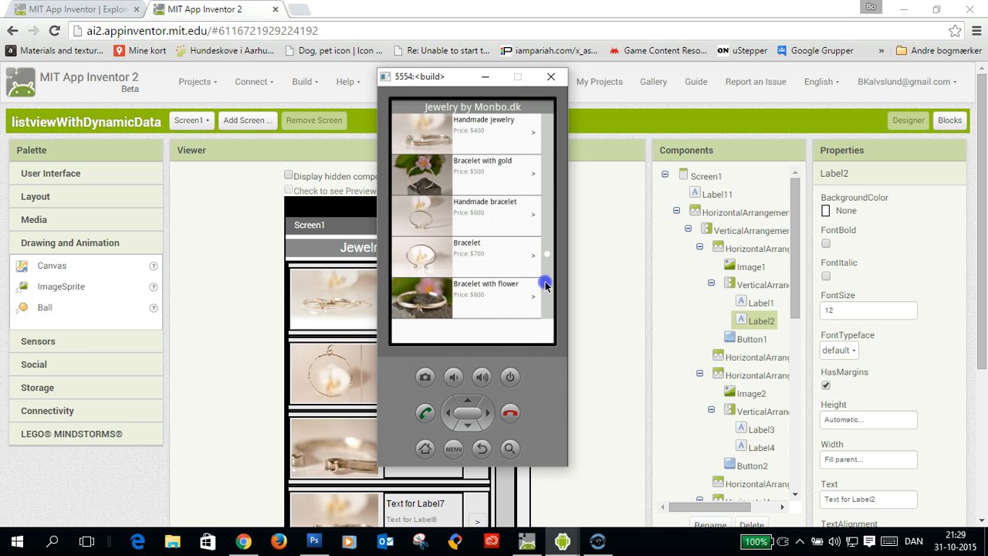
scroll("down", 3)
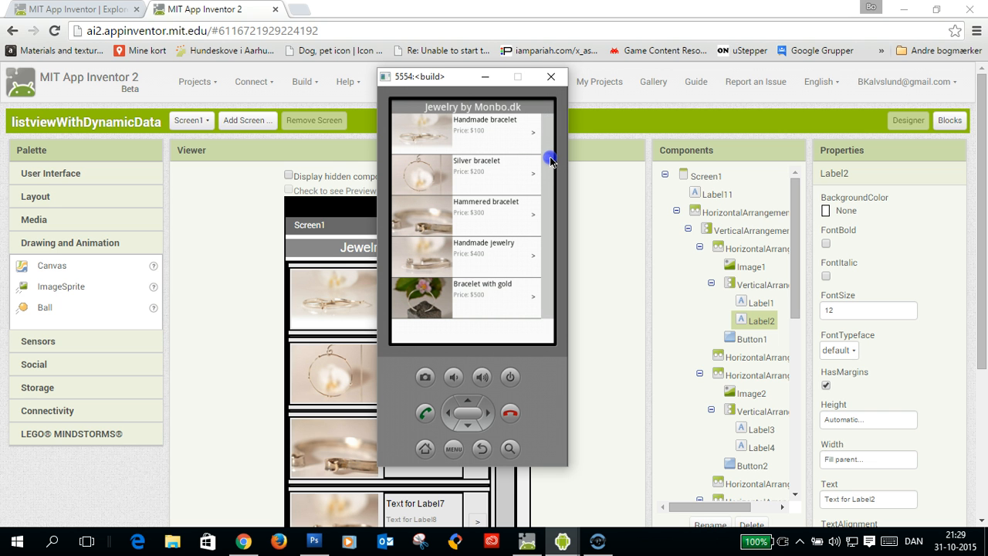
scroll("down", 3)
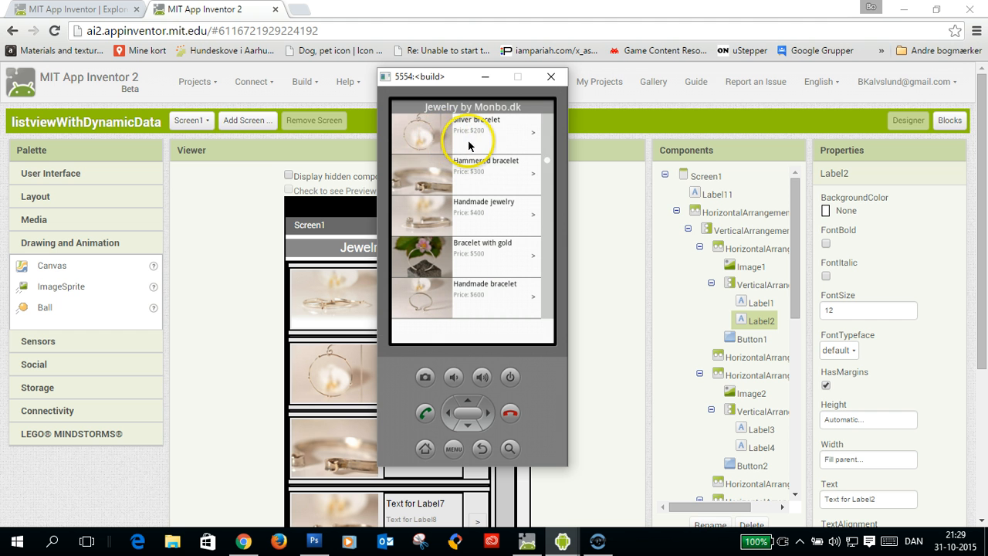
left_click(951, 120)
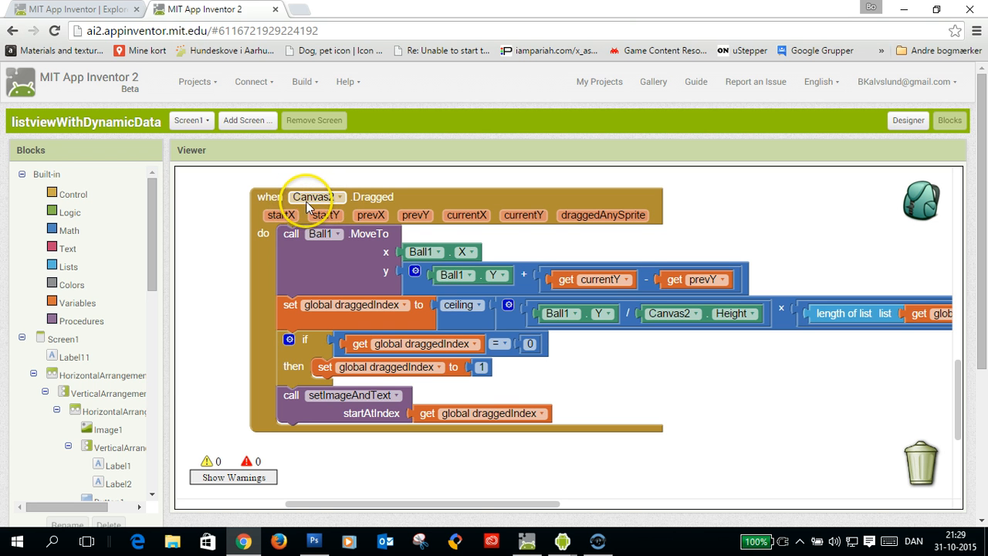
left_click(312, 198)
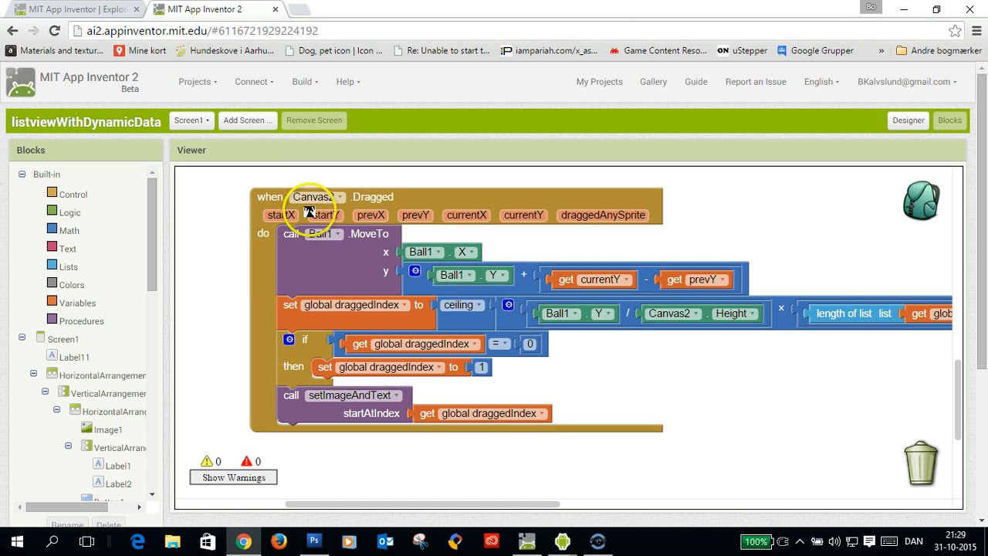
mouse_move(342, 260)
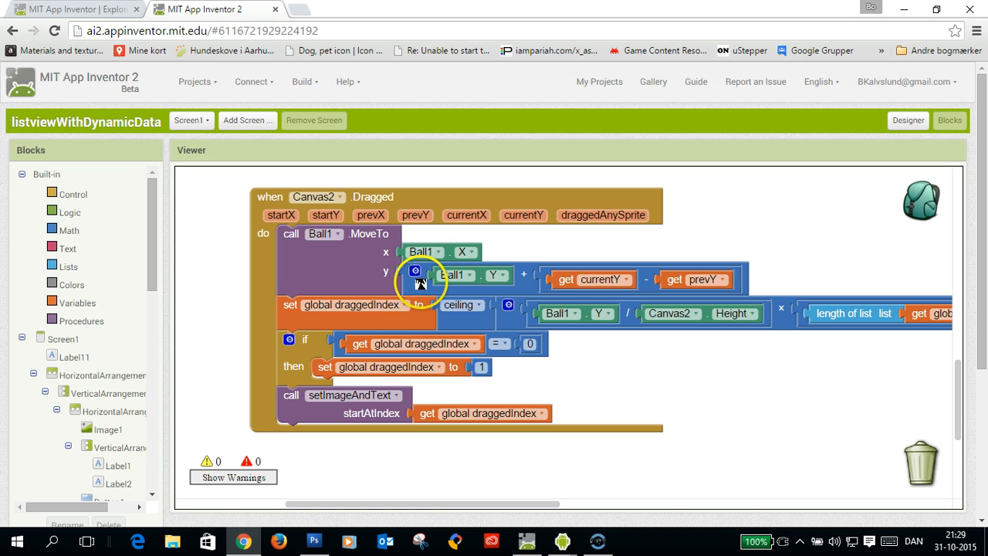
mouse_move(571, 269)
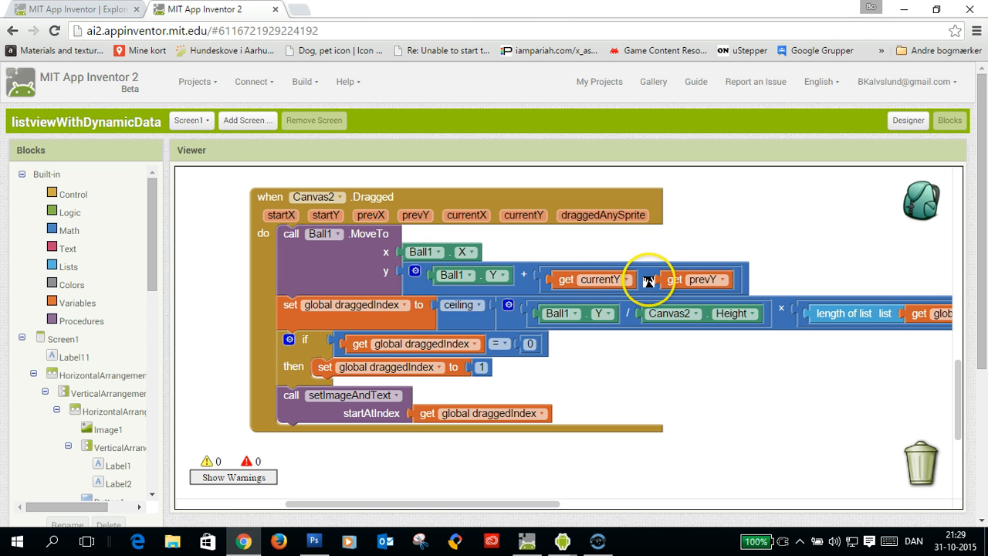
mouse_move(469, 255)
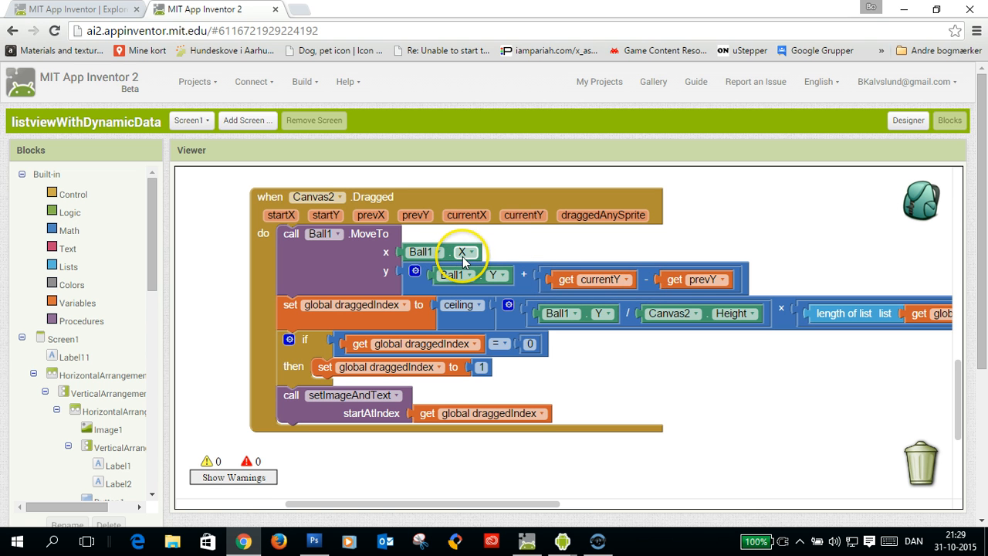
mouse_move(532, 247)
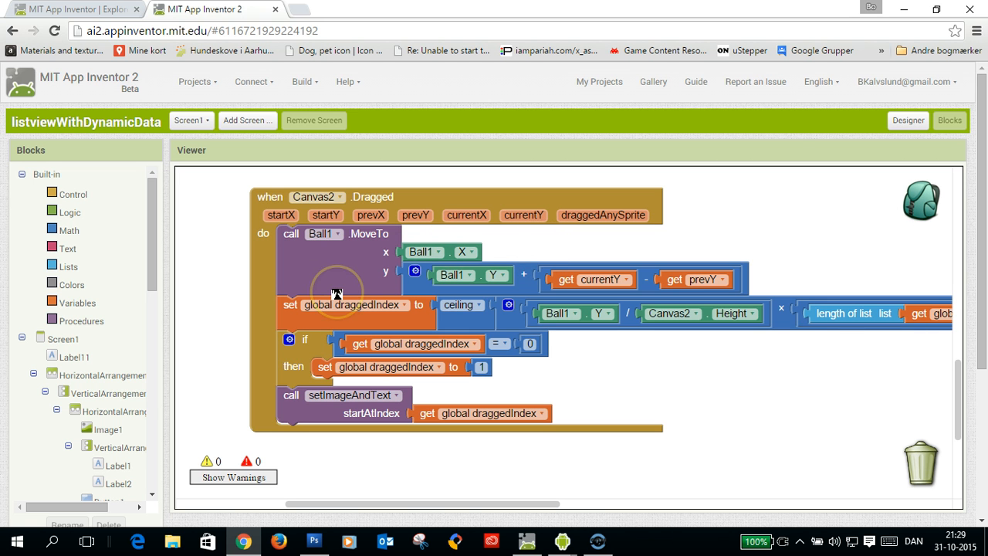
mouse_move(417, 312)
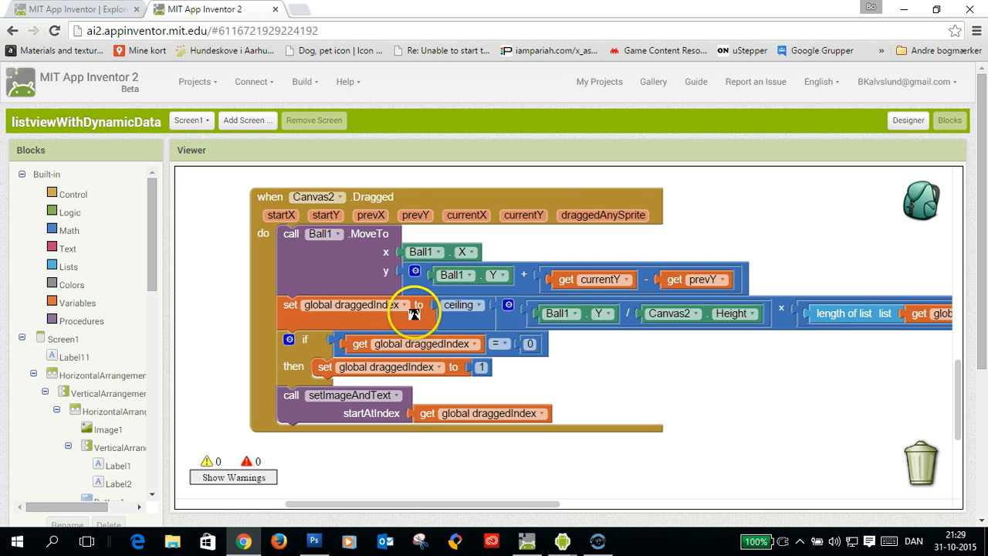
mouse_move(414, 312)
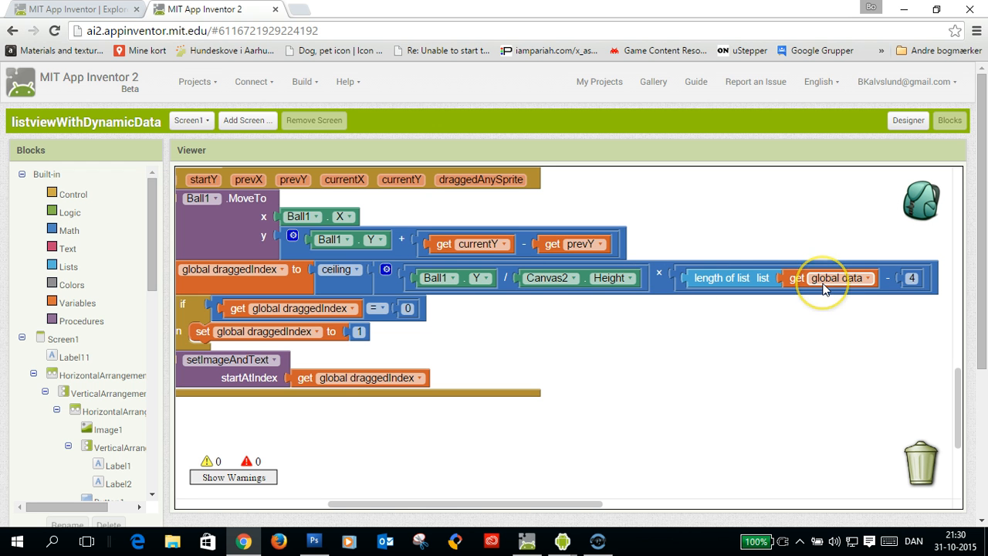
mouse_move(759, 278)
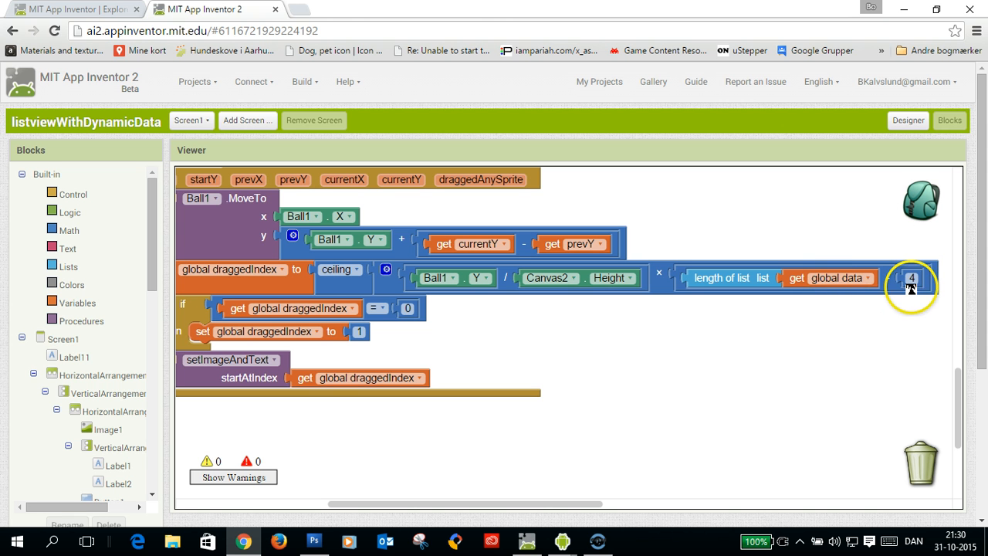
left_click(910, 278)
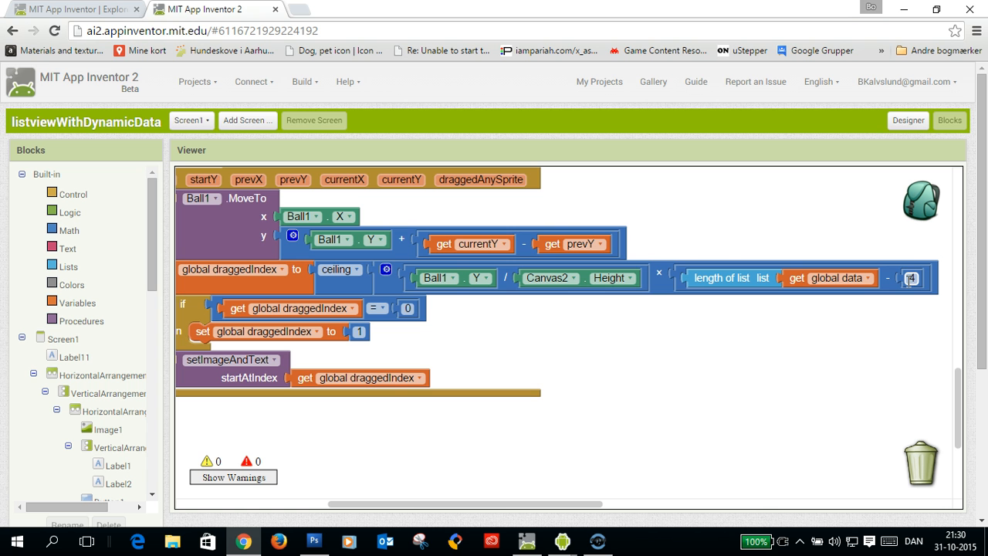
mouse_move(910, 277)
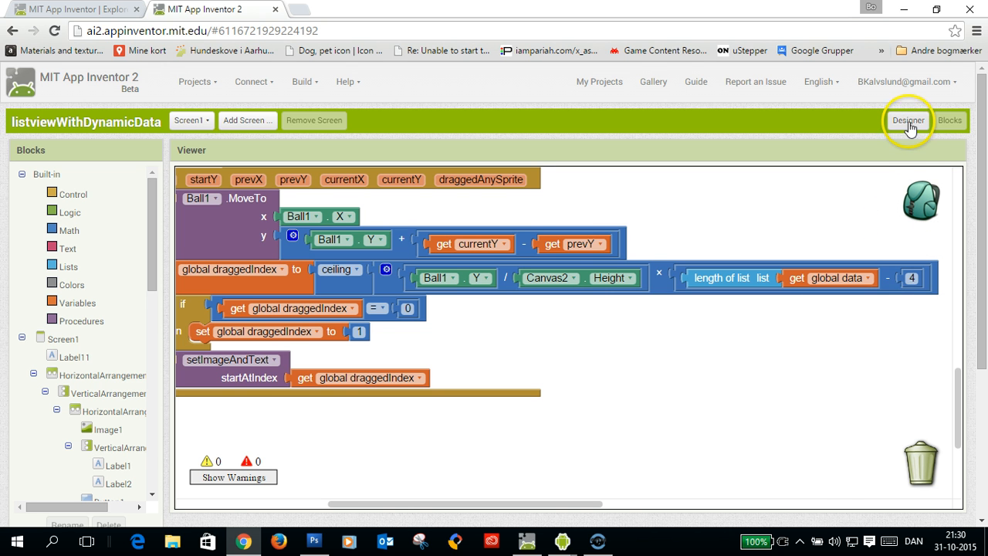
left_click(908, 120)
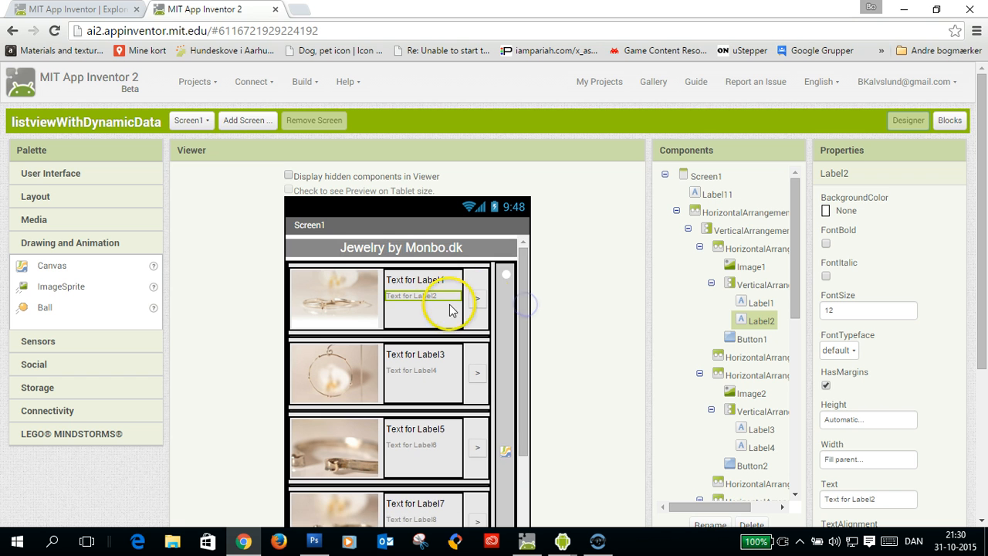
left_click(948, 120)
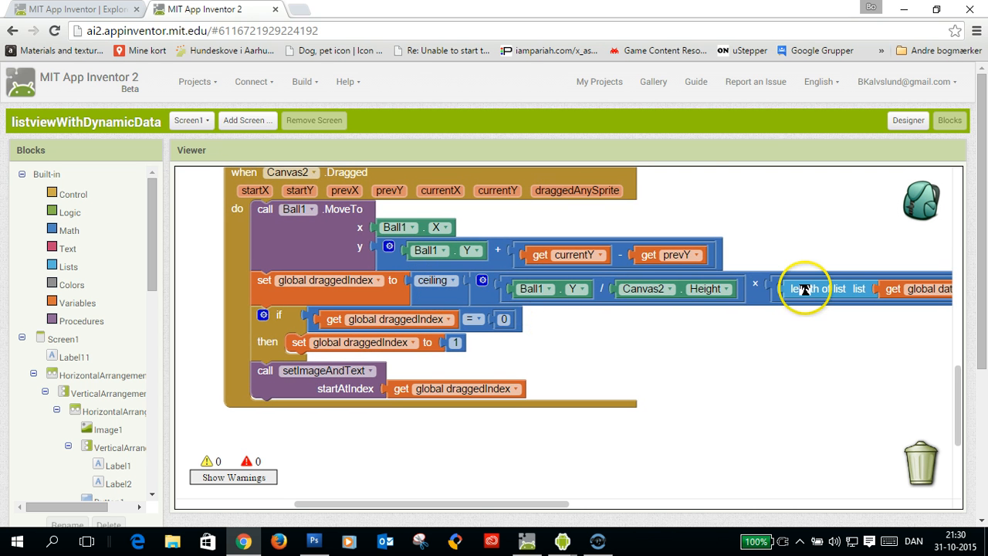
mouse_move(765, 302)
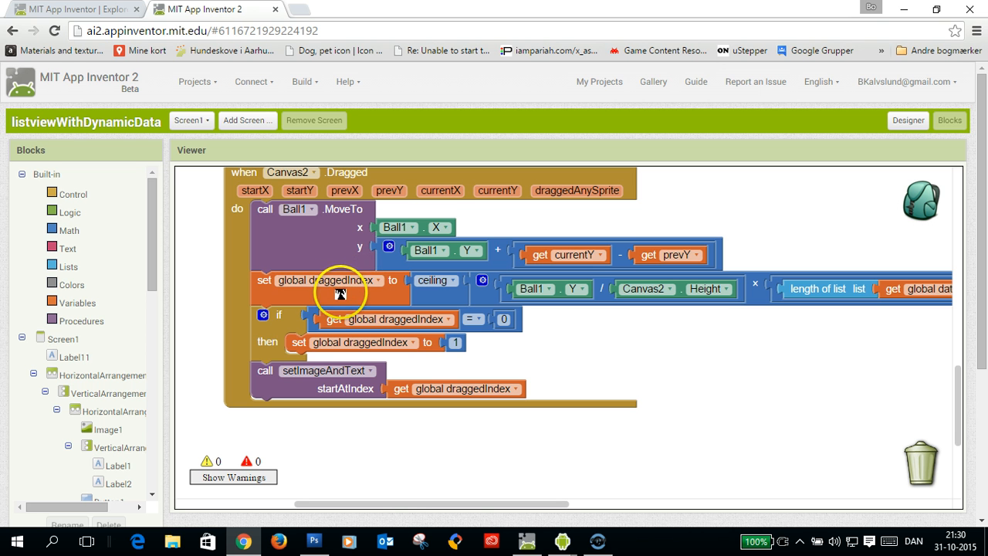
mouse_move(318, 327)
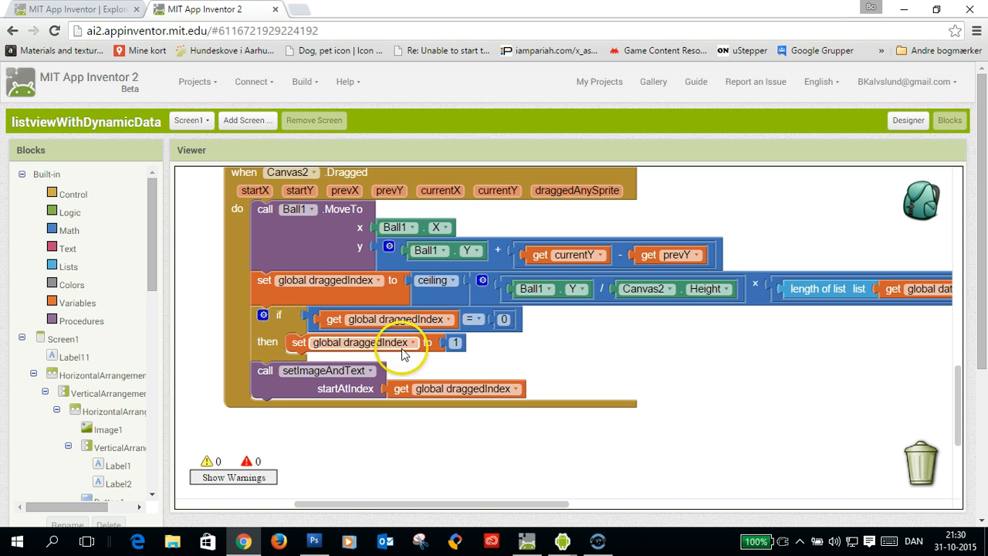
left_click(454, 343)
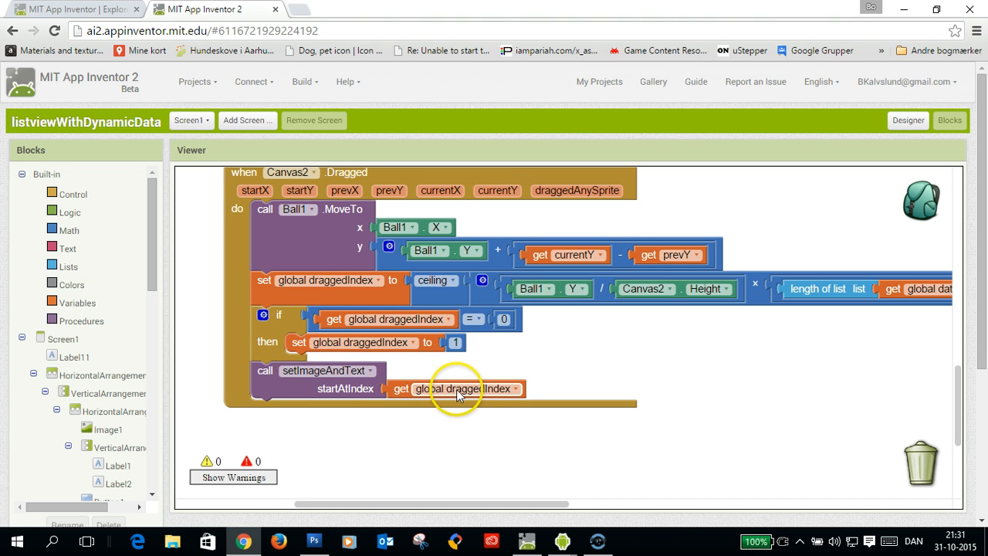
mouse_move(640, 369)
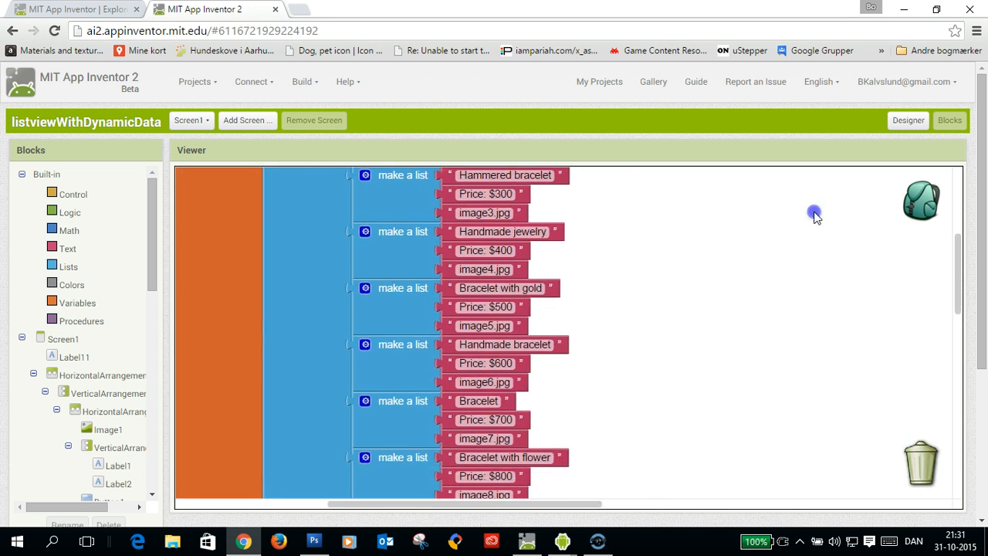
Scroll through the data list blocks, then view the jewelry image rows in the Designer
scroll("down", 3)
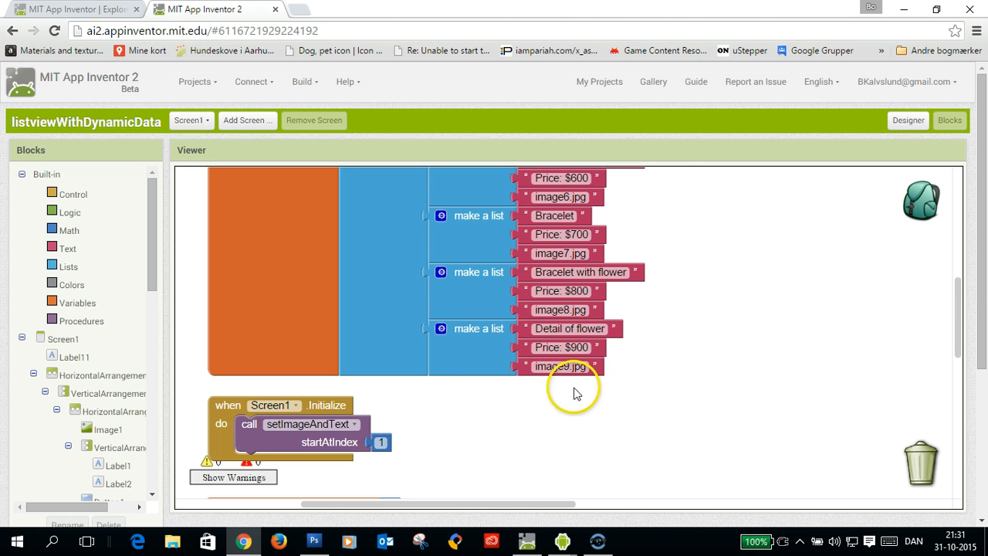
scroll("down", 3)
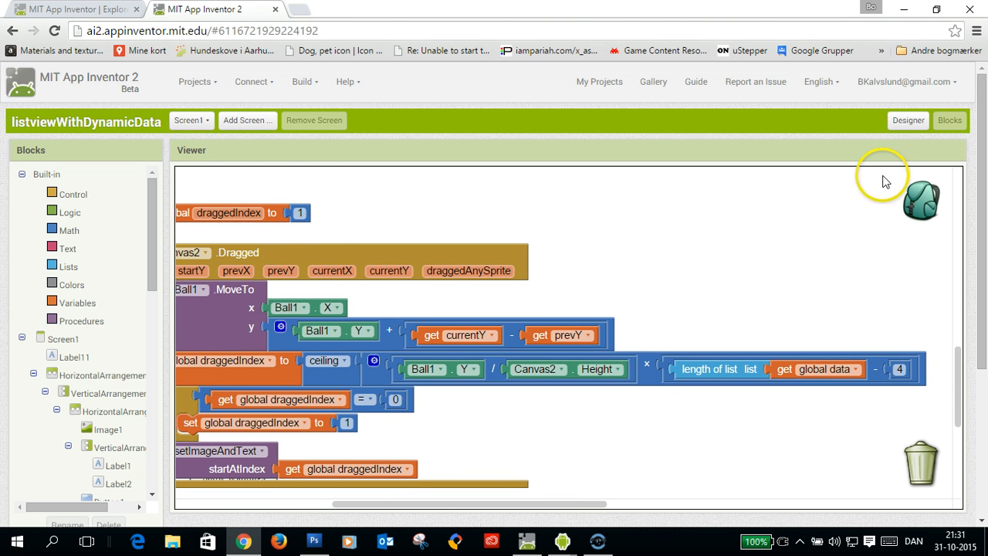
left_click(908, 120)
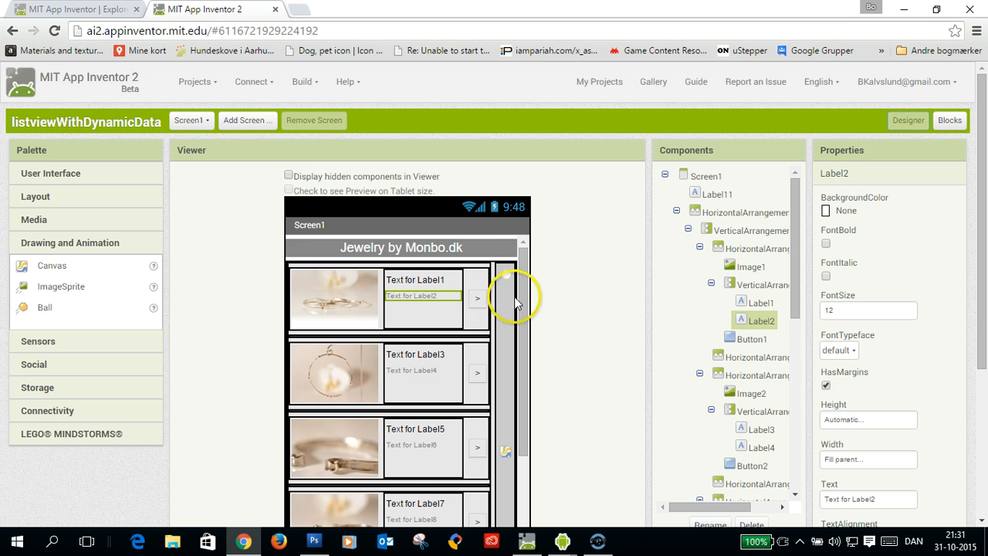
scroll("down", 3)
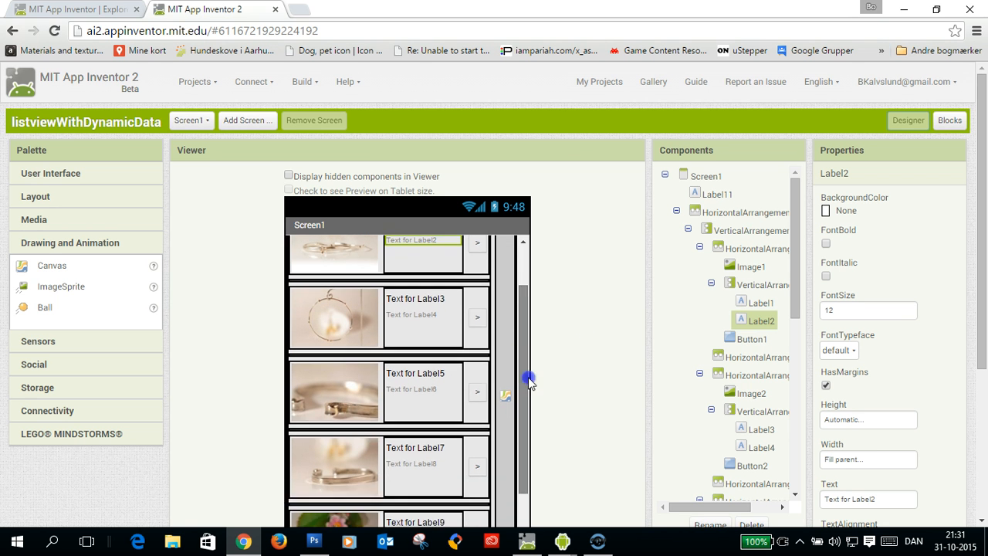
scroll("down", 3)
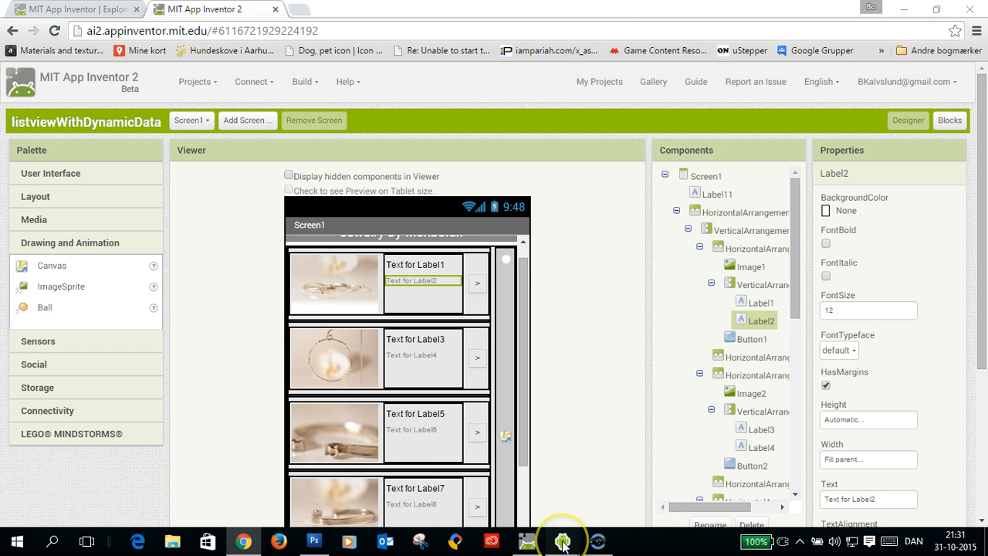
Bring the emulator forward and scroll the bracelet list down to reveal further items
left_click(561, 540)
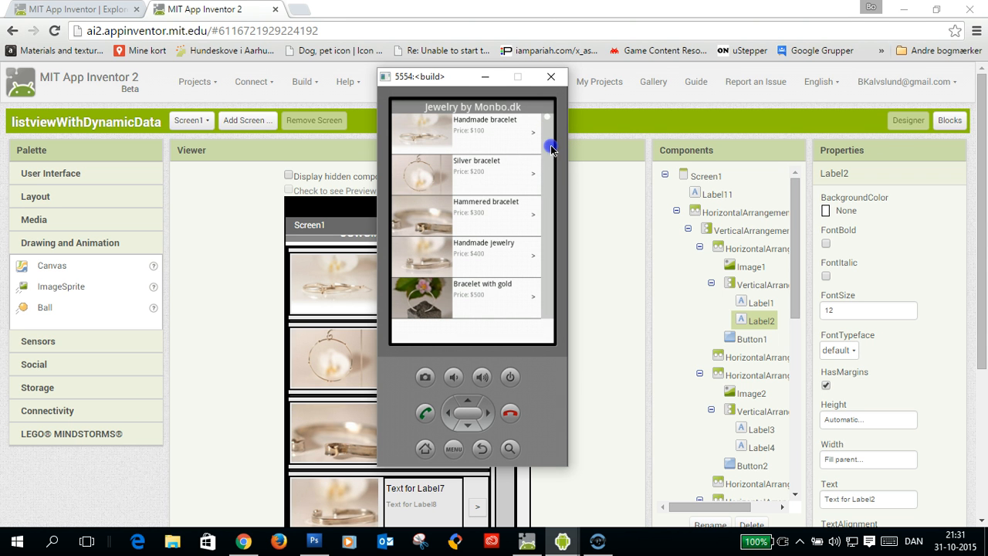
scroll("down", 3)
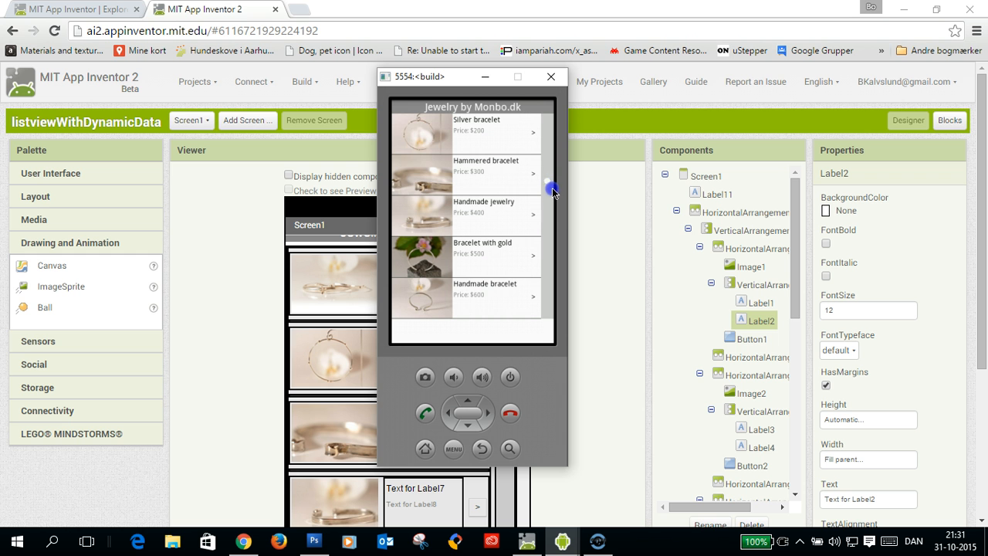
scroll("down", 3)
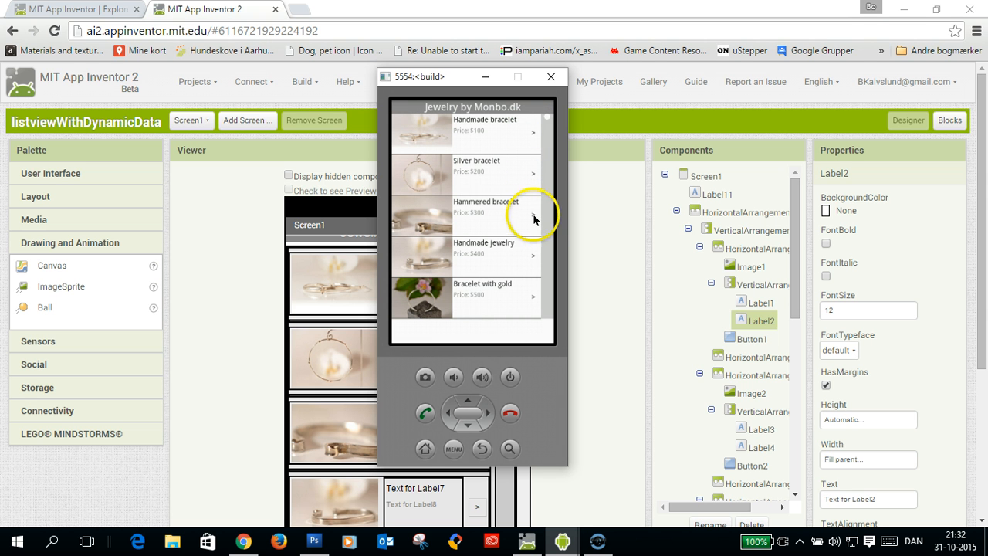
mouse_move(488, 226)
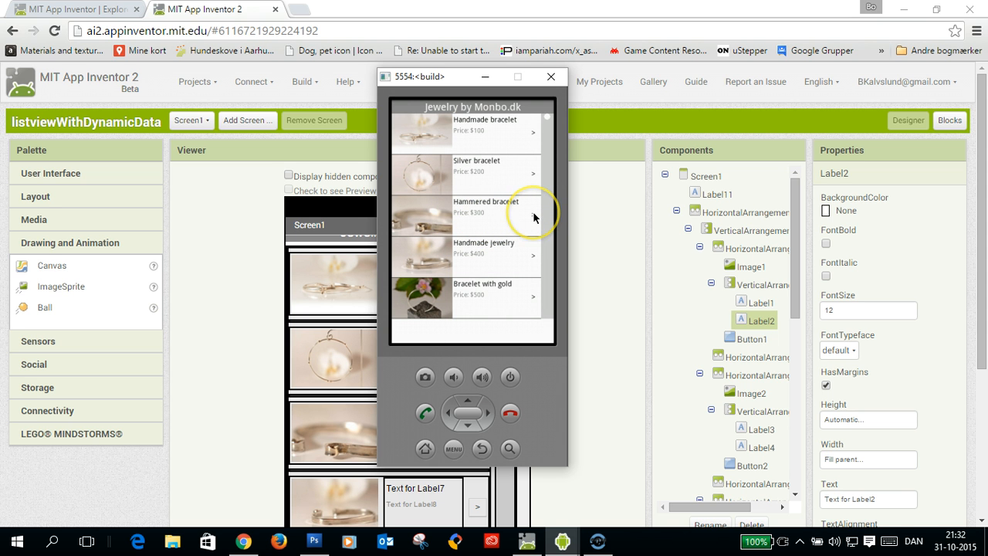
mouse_move(551, 206)
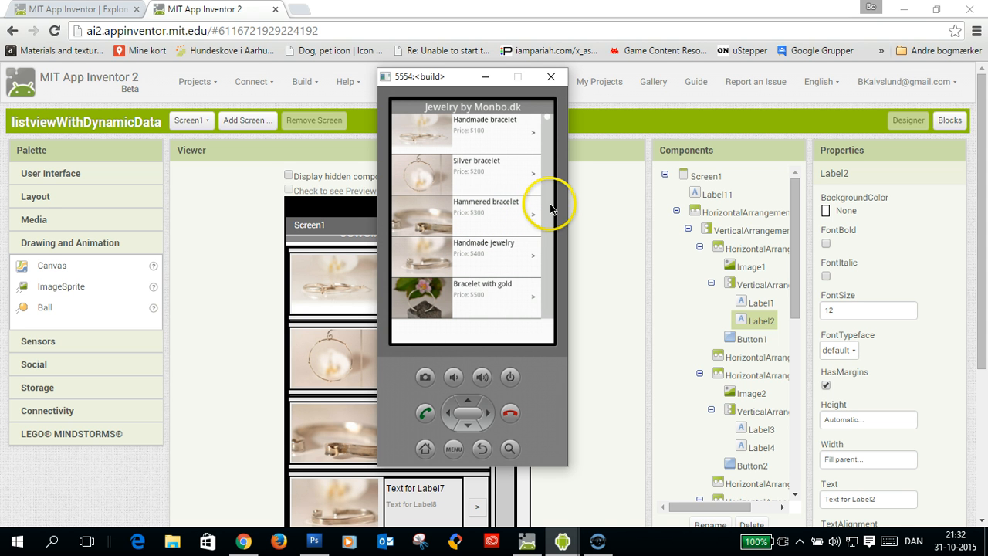
mouse_move(471, 213)
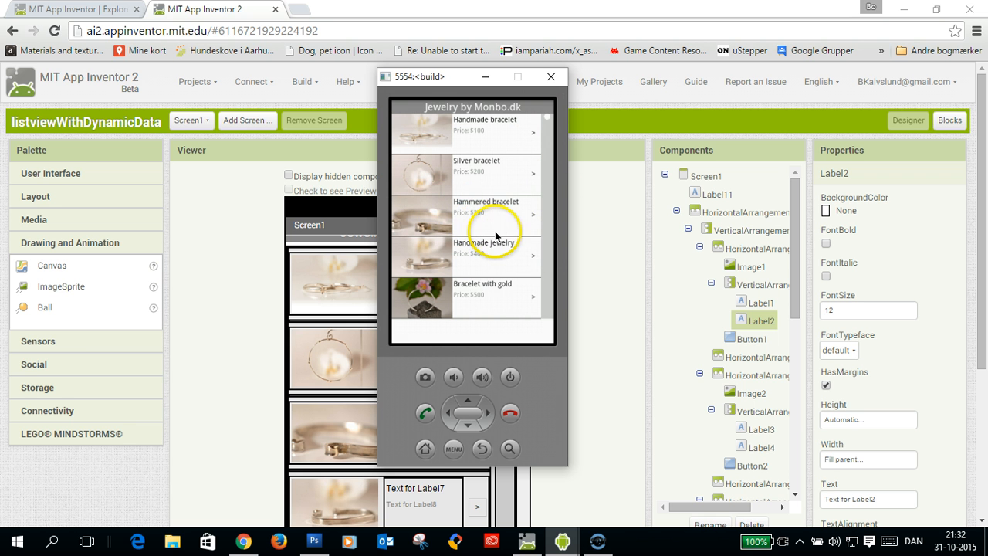
mouse_move(571, 408)
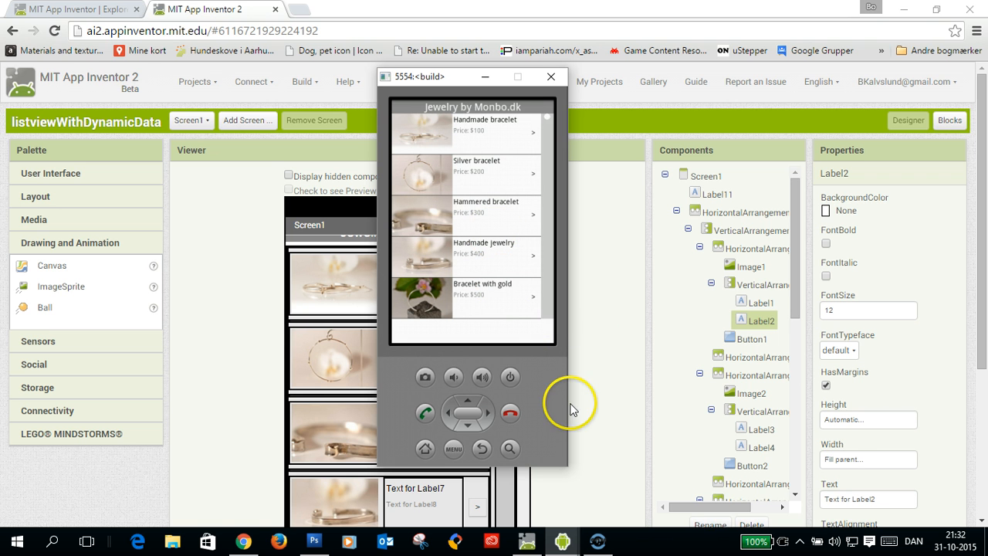